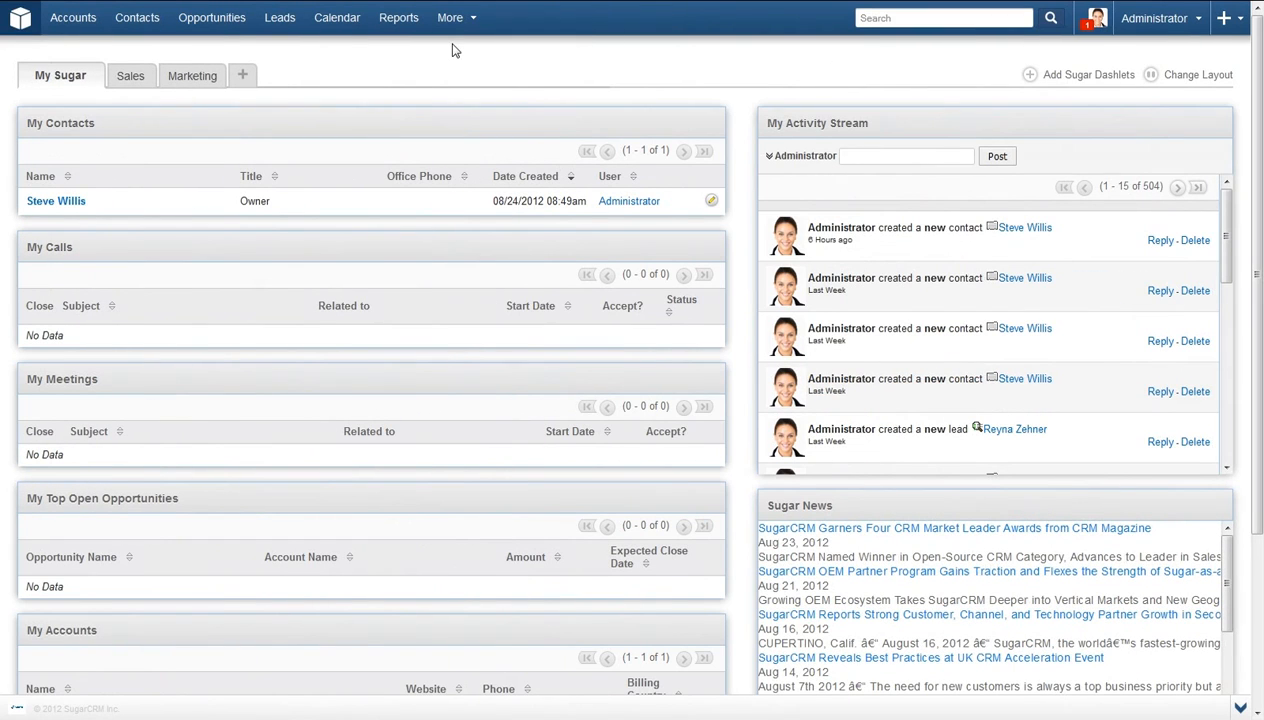
Step: Start a new report from the Reports menu to reach the Report Wizard
left_click(398, 17)
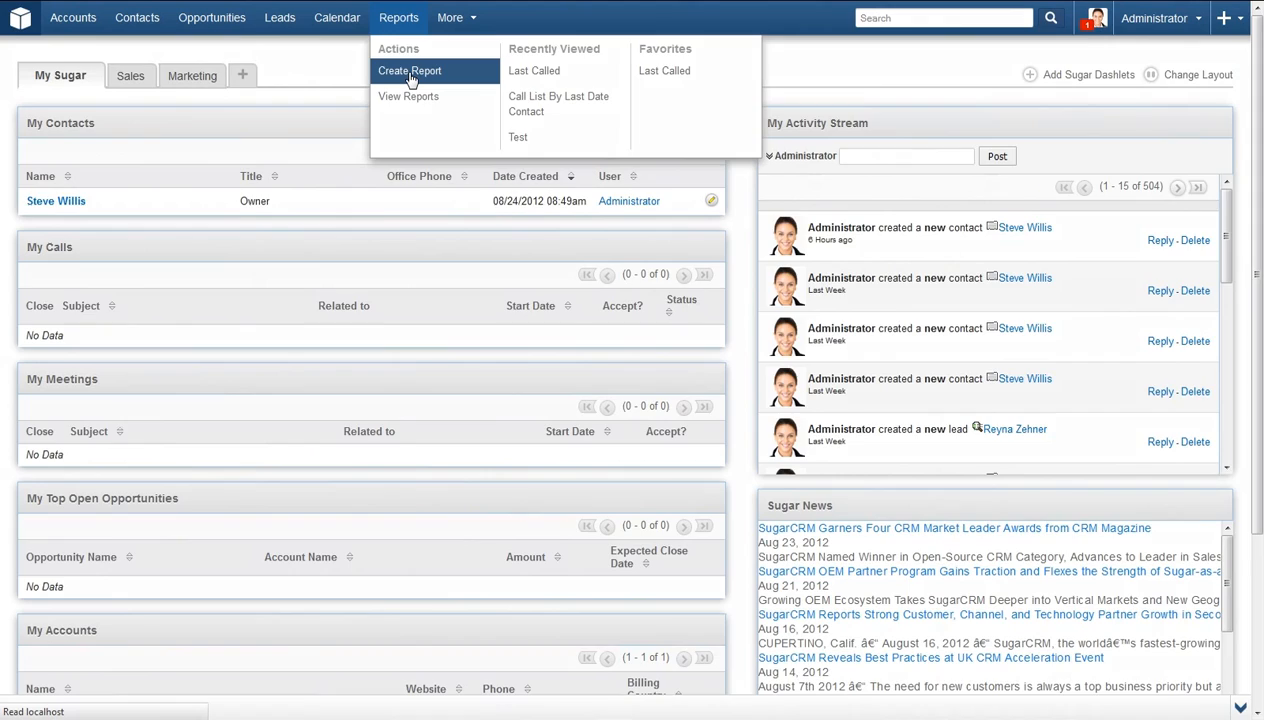
left_click(409, 70)
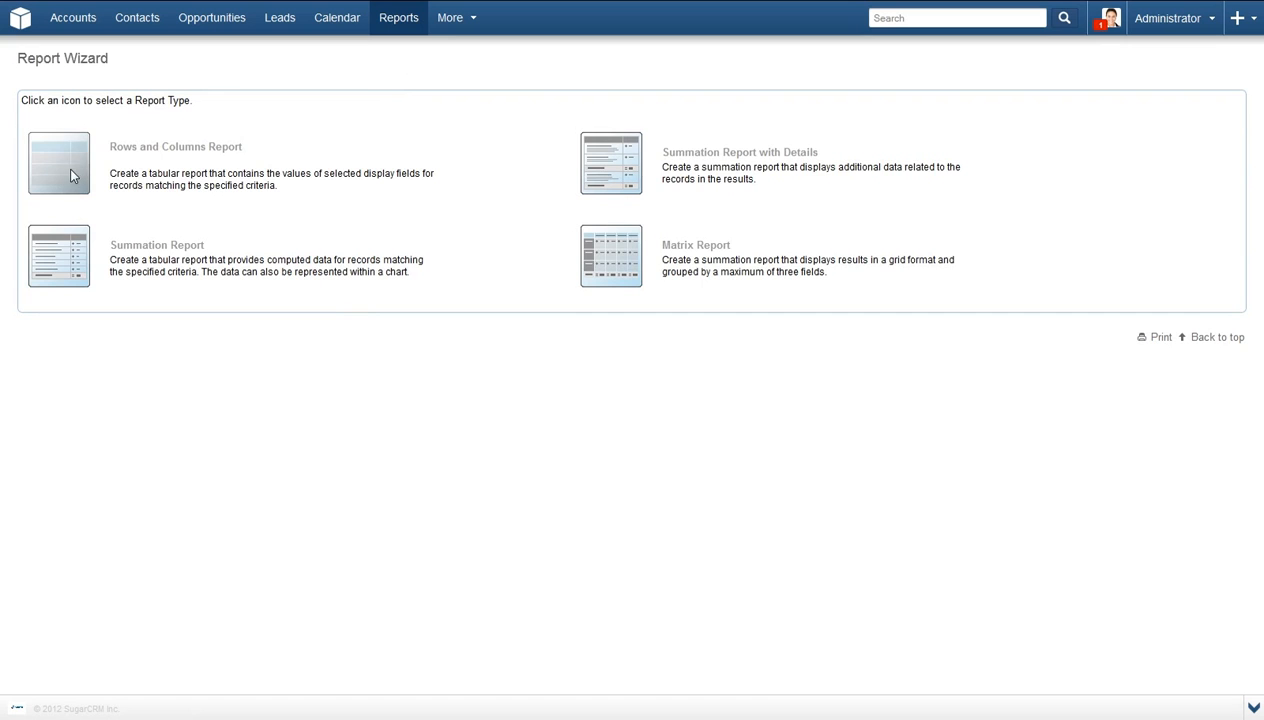
Step: Choose the Rows and Columns Report type for Contacts
left_click(58, 163)
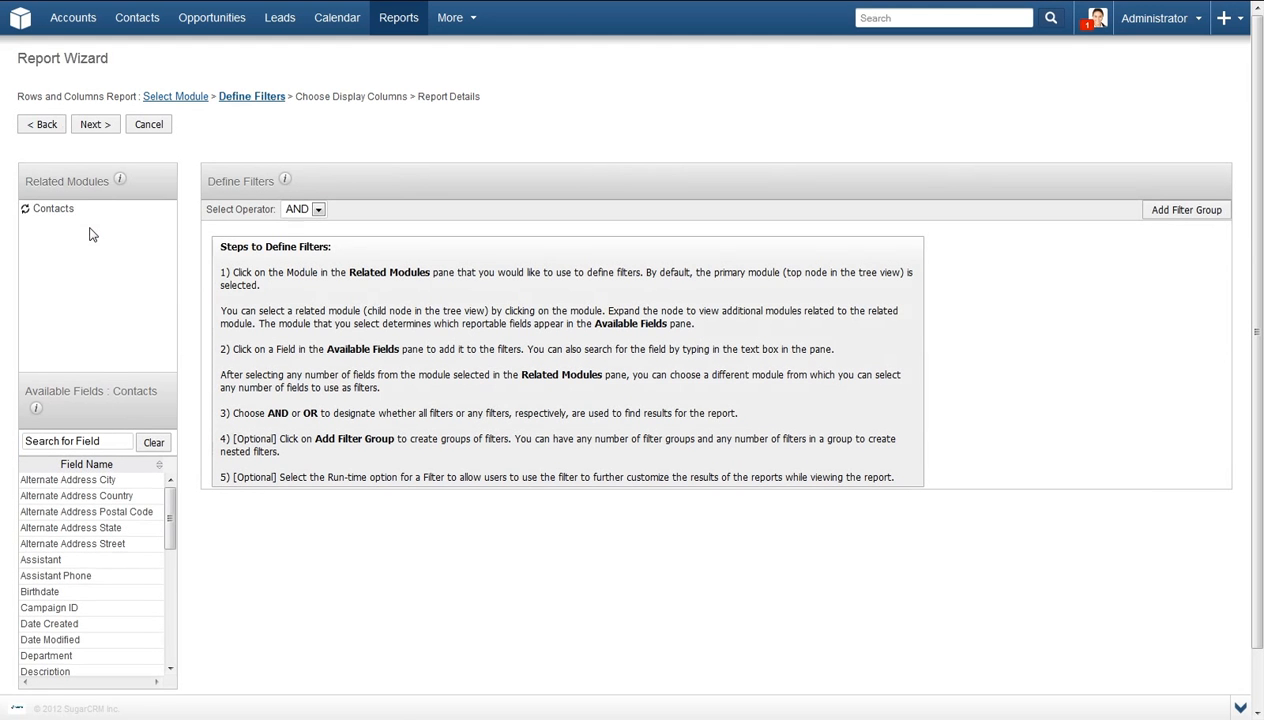
Step: Add Contacts > Assigned to User > Full Name as a report filter
left_click(25, 208)
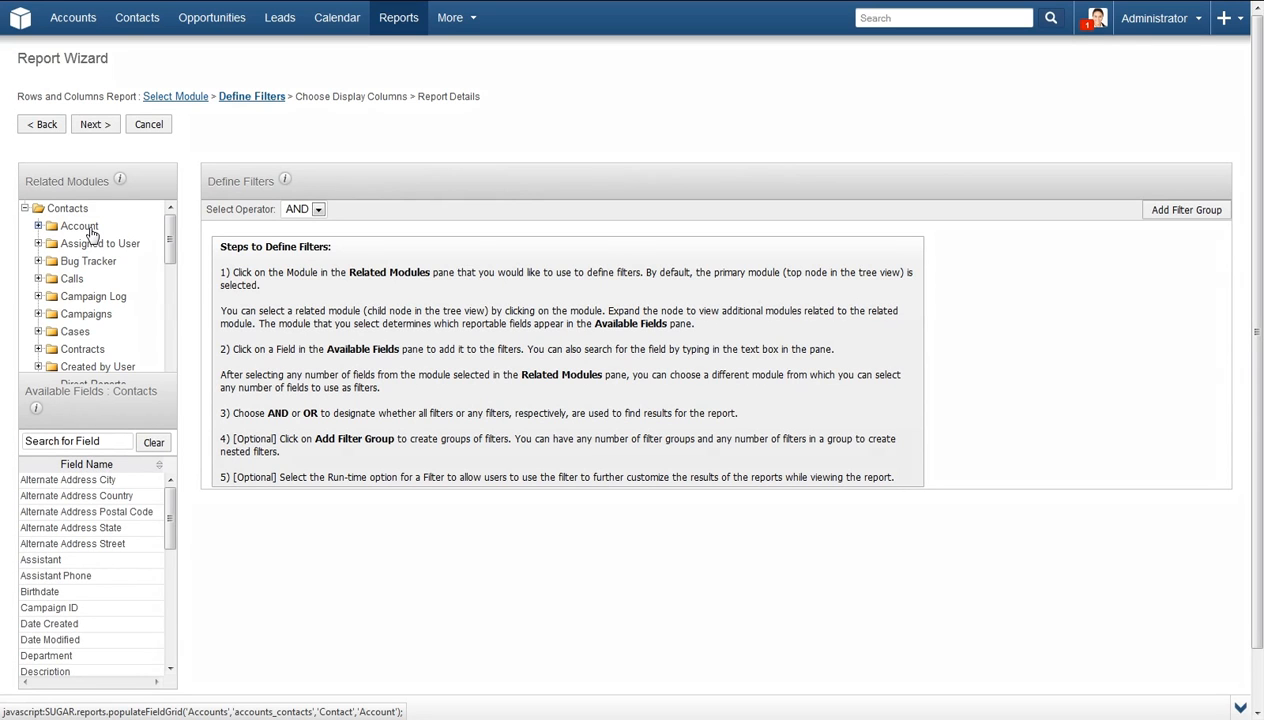
mouse_move(250, 263)
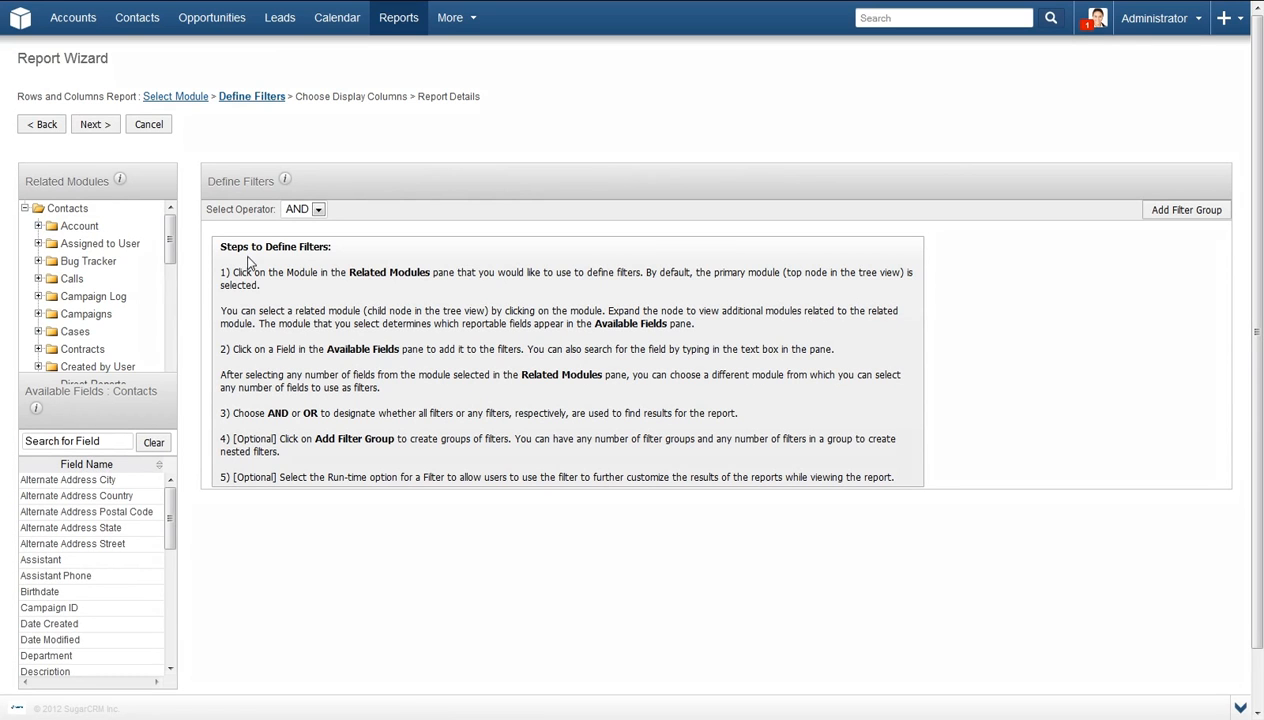
mouse_move(124, 444)
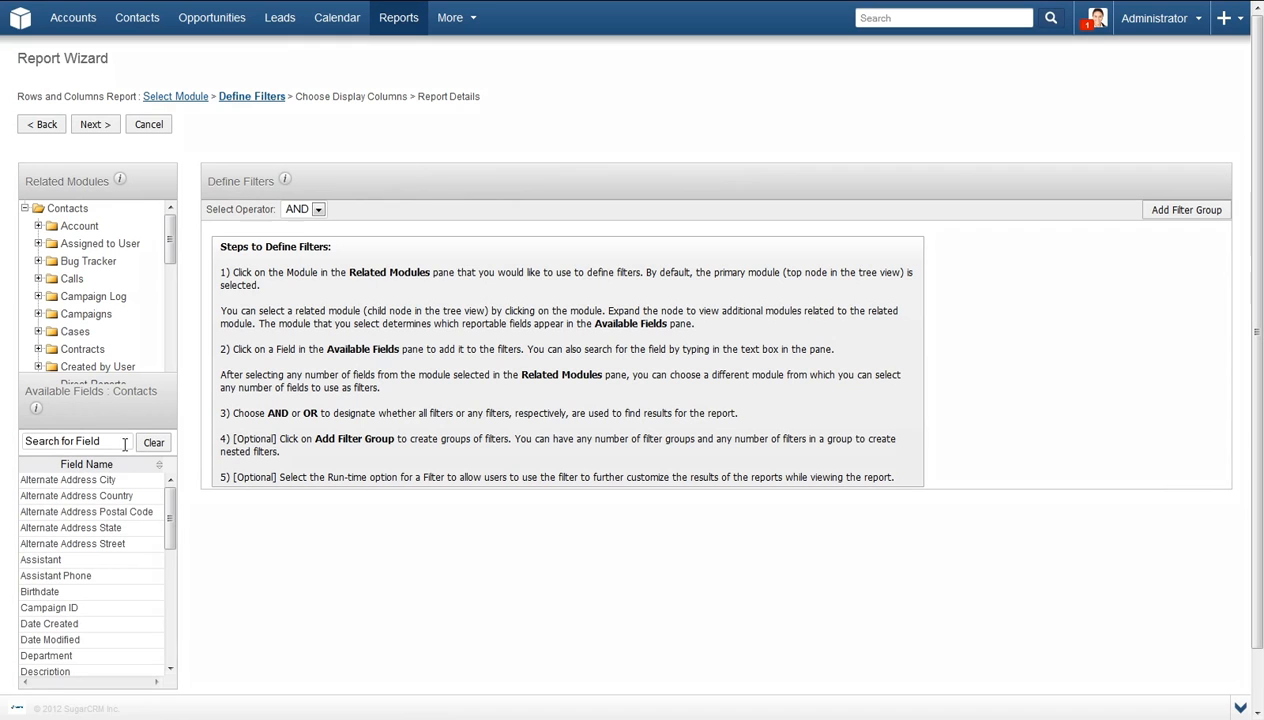
mouse_move(87, 464)
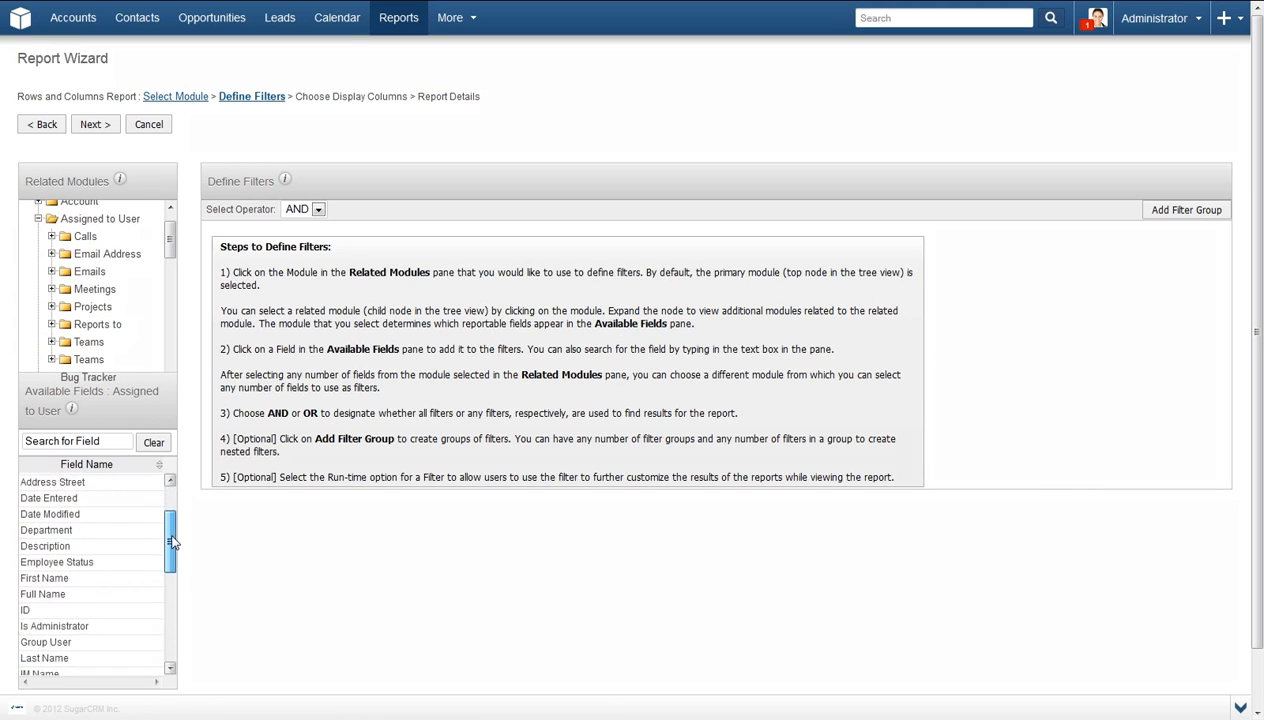
scroll("down", 3)
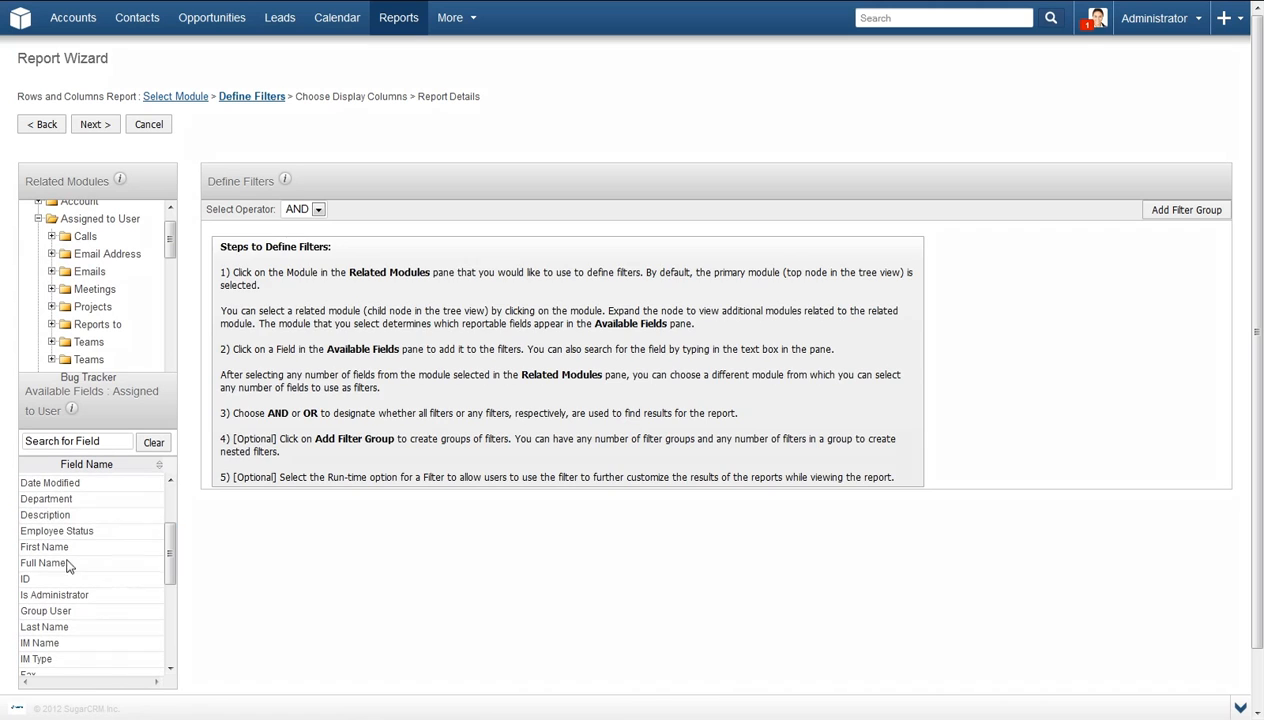
left_click(43, 562)
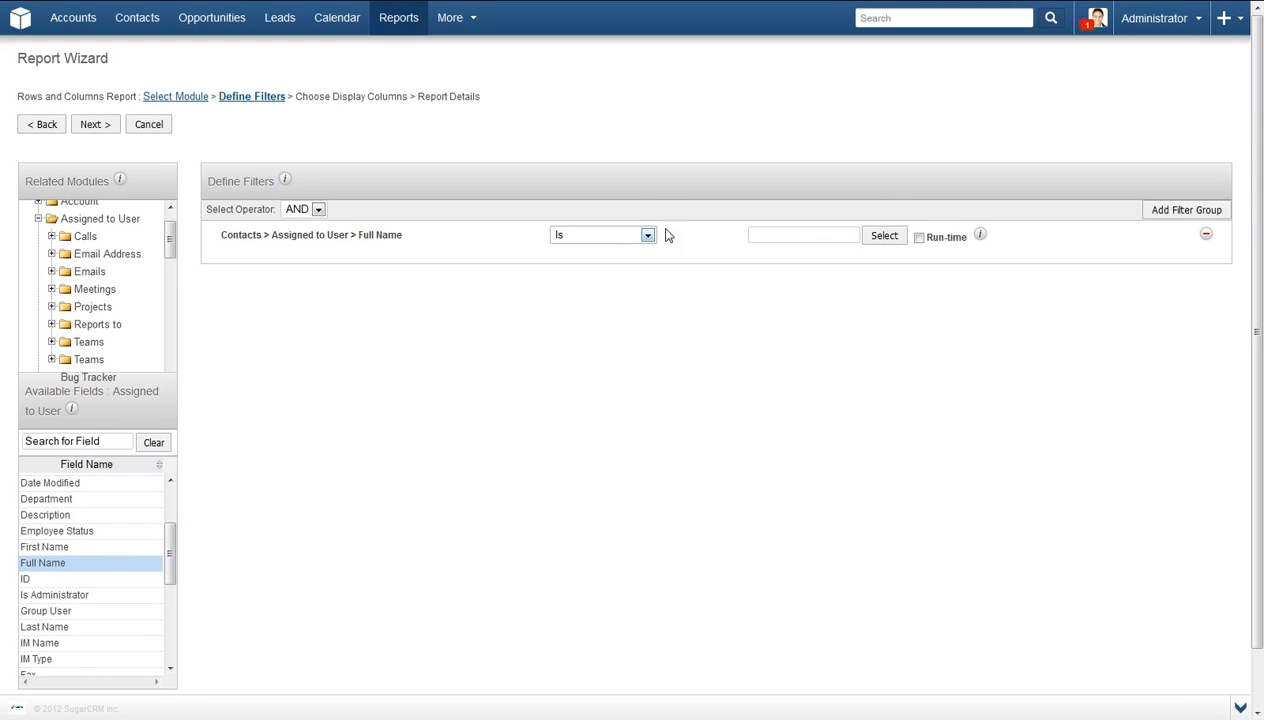
left_click(884, 235)
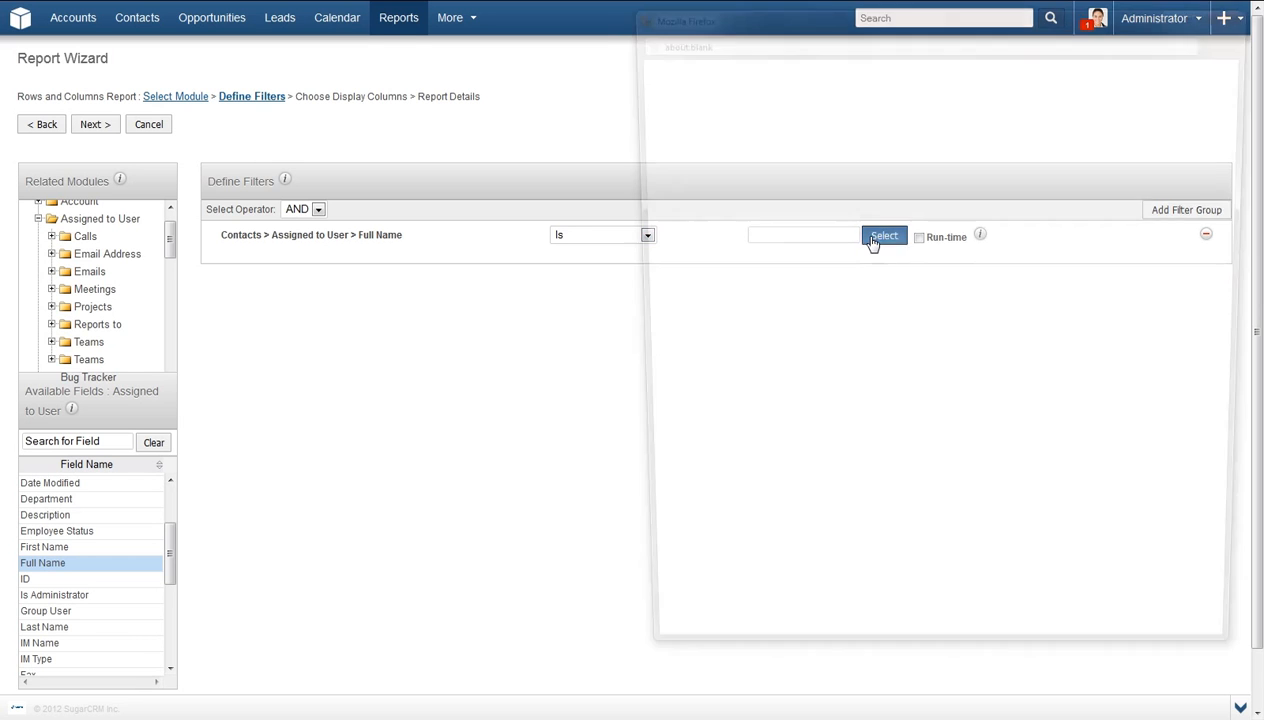
left_click(884, 235)
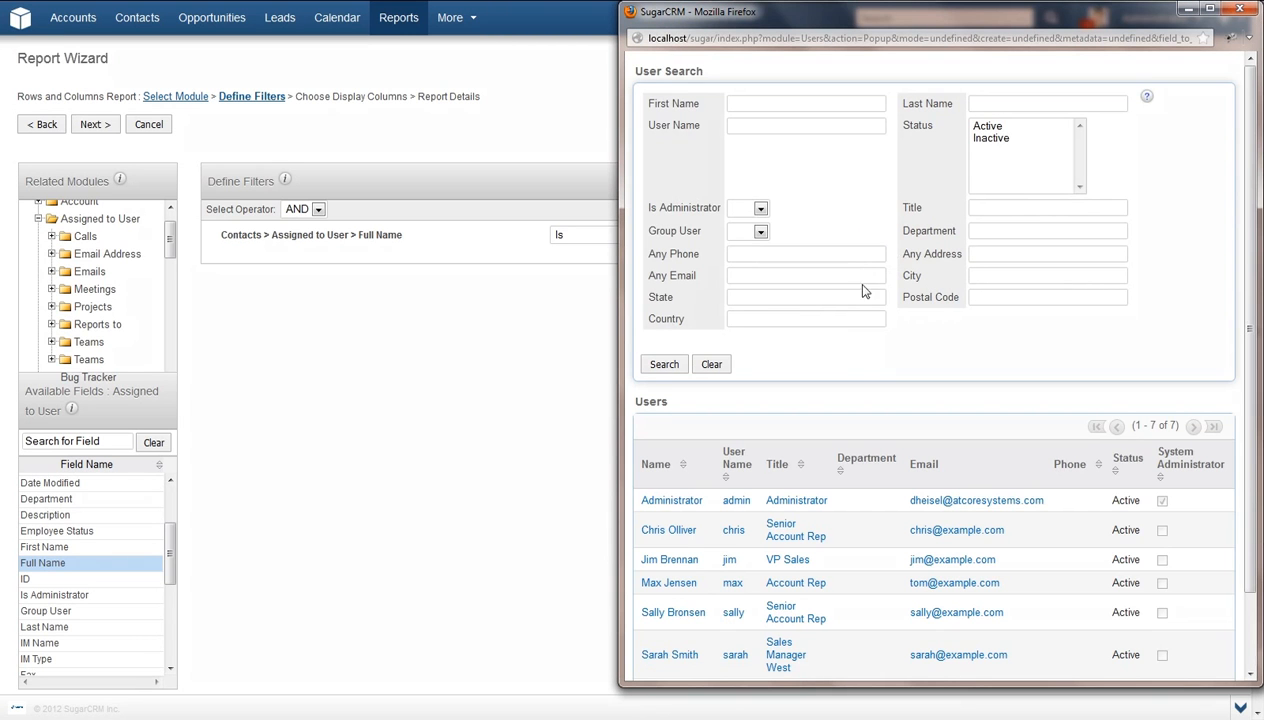
left_click(668, 530)
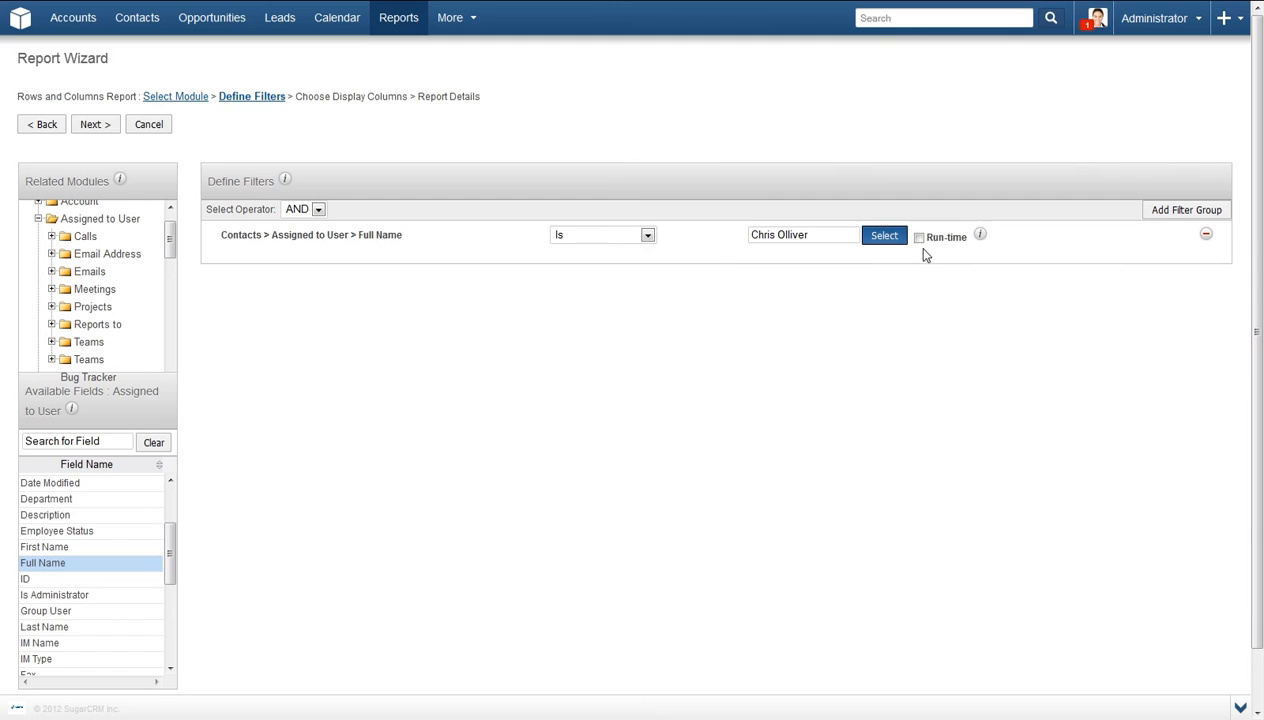
left_click(919, 237)
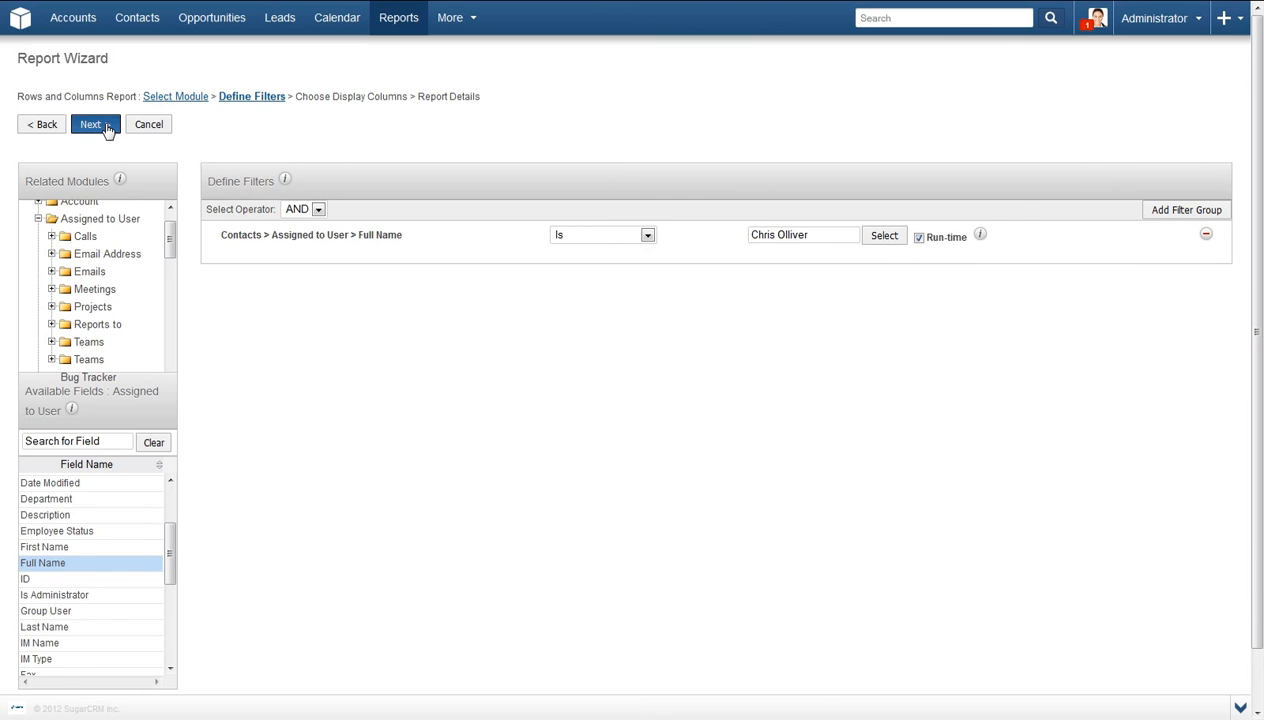
Step: Add Date Modified and Office Phone as report display columns
left_click(91, 124)
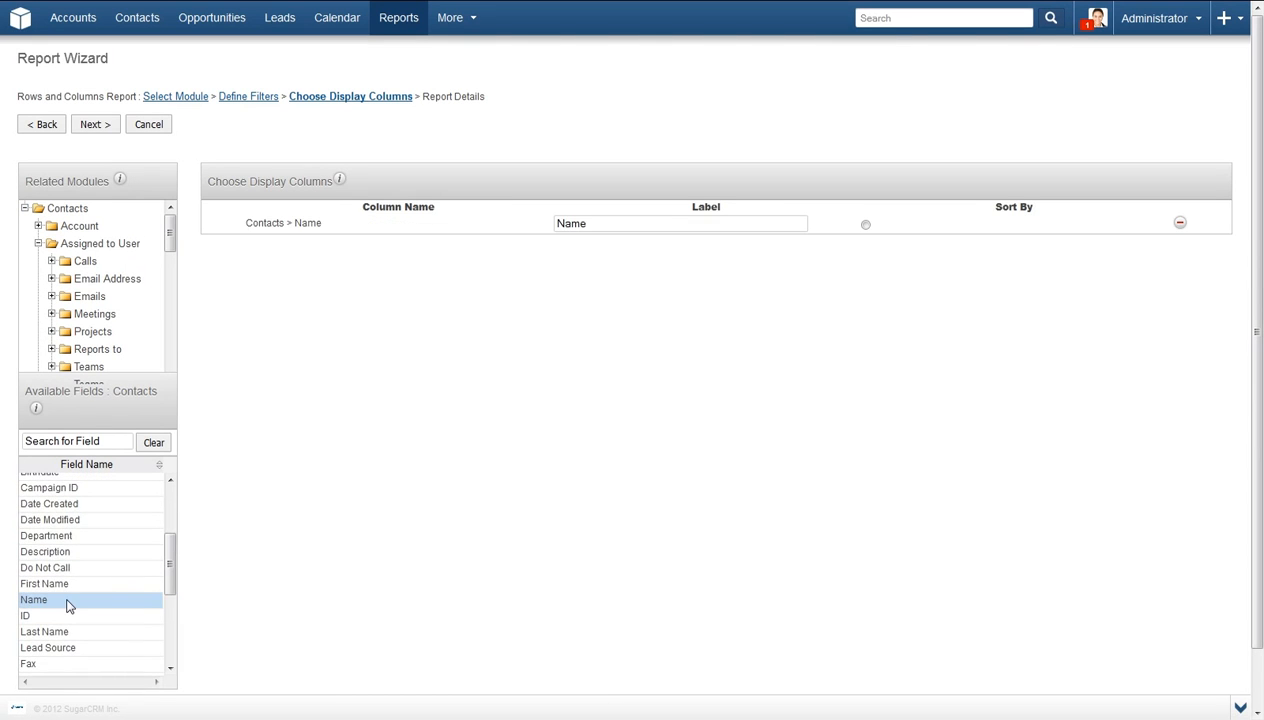
scroll("down", 3)
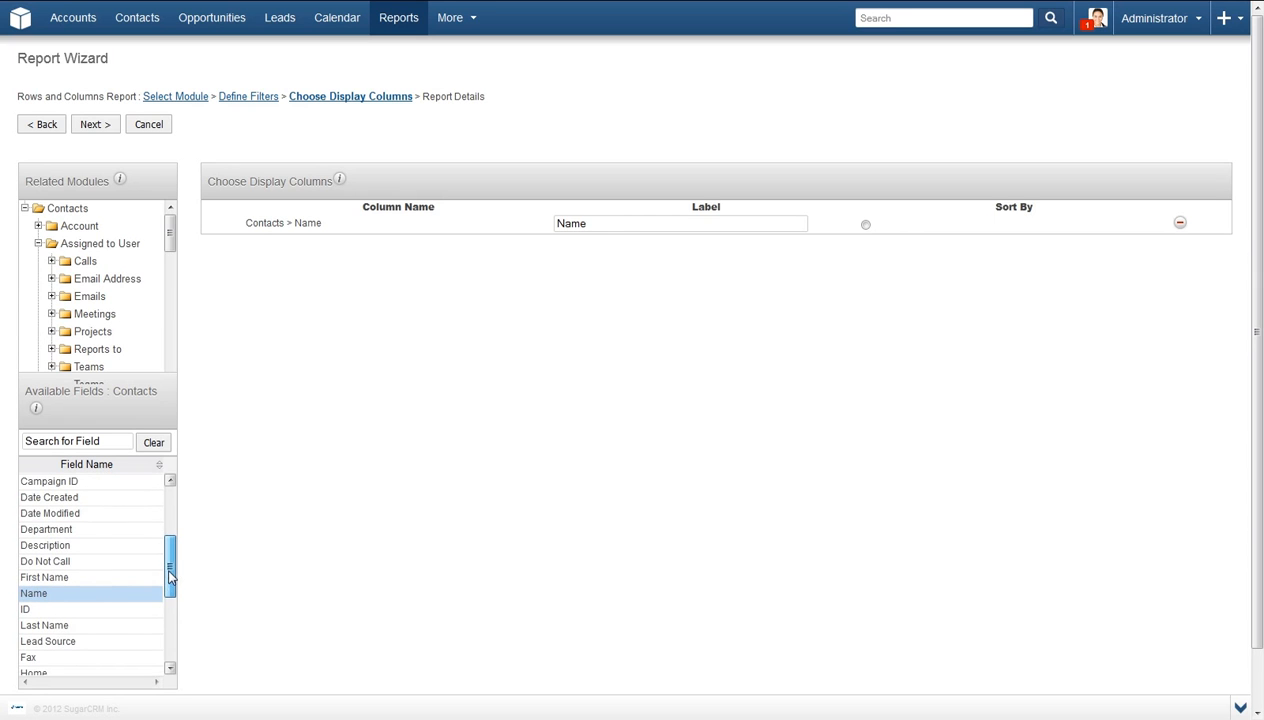
double_click(49, 513)
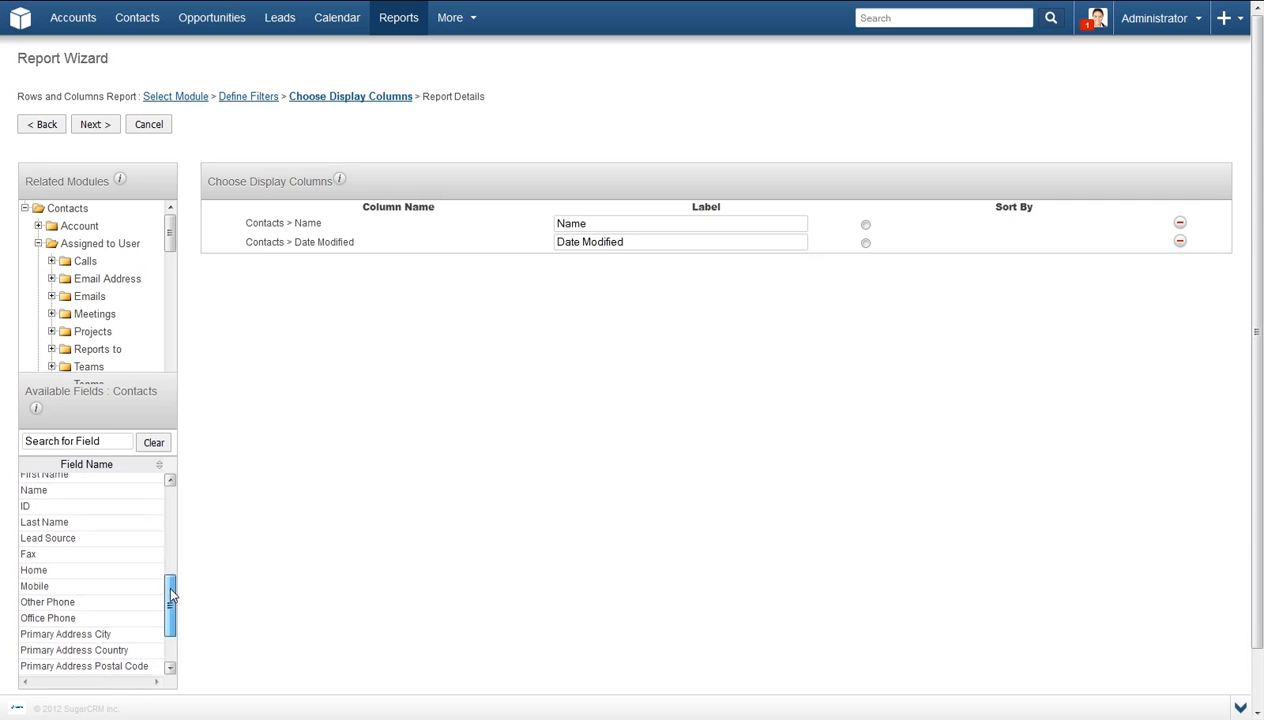
double_click(47, 618)
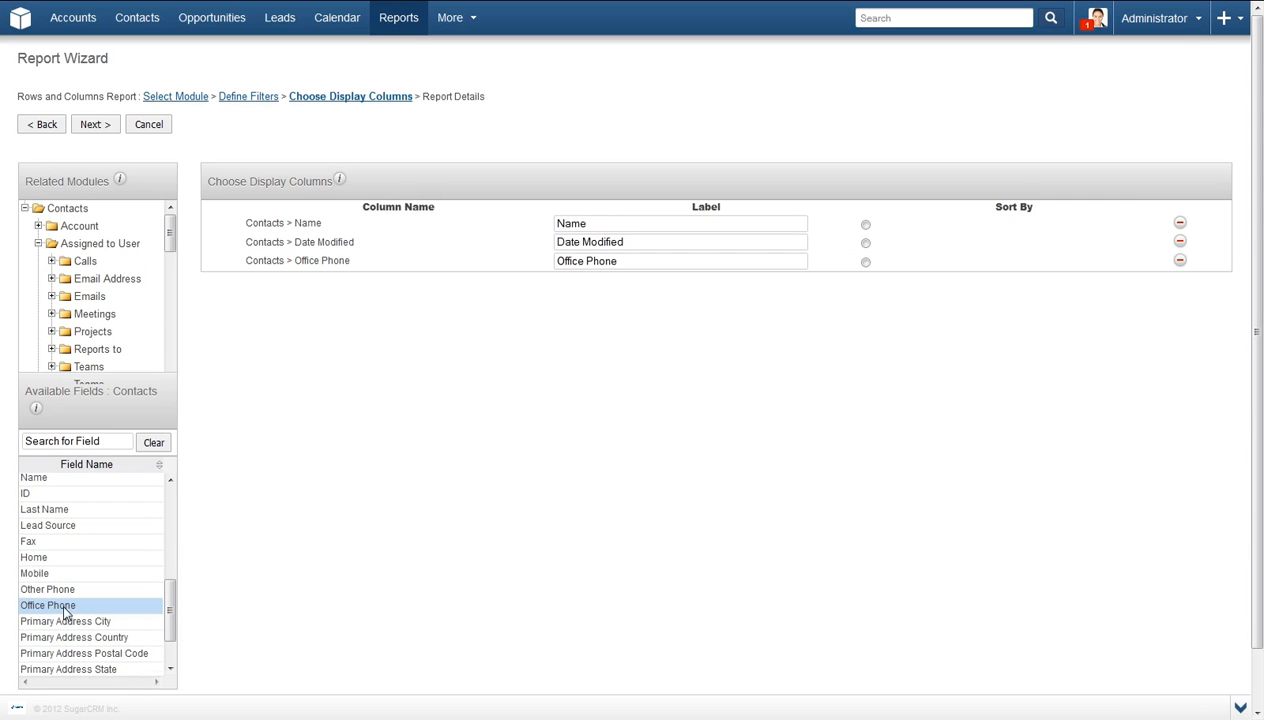
Step: Sort the report by Name in descending order
scroll("down", 3)
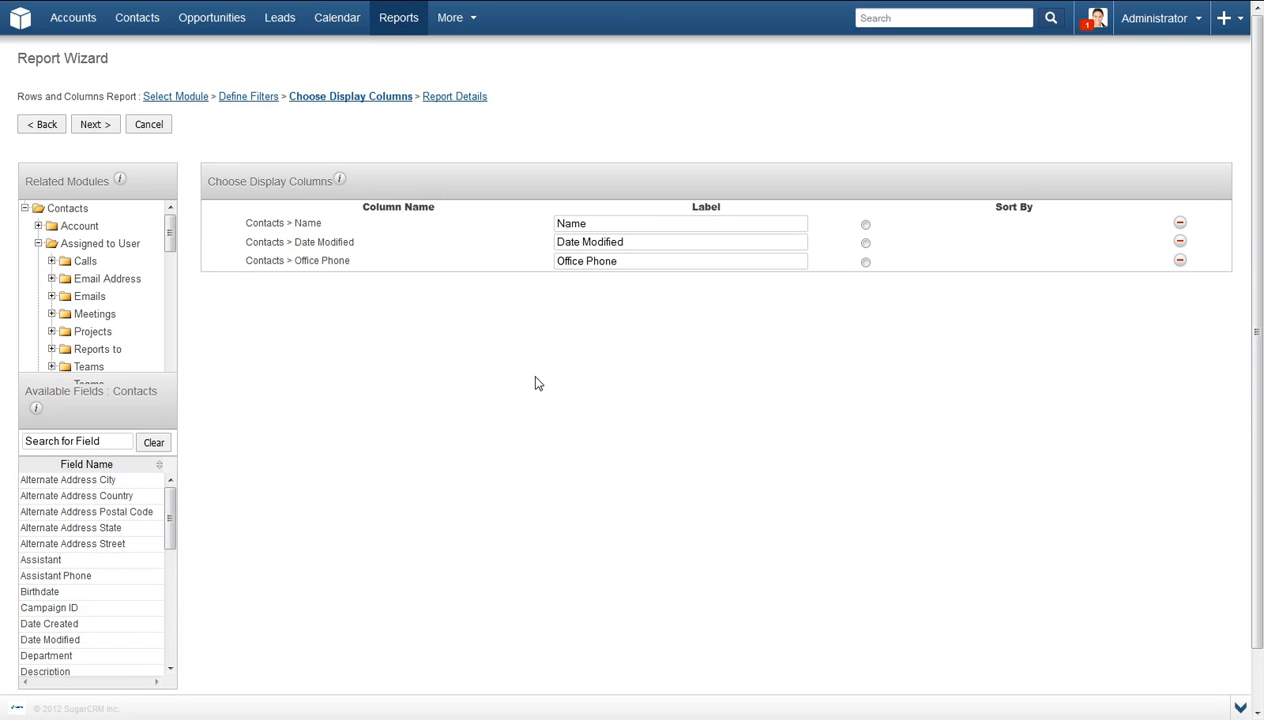
left_click(866, 224)
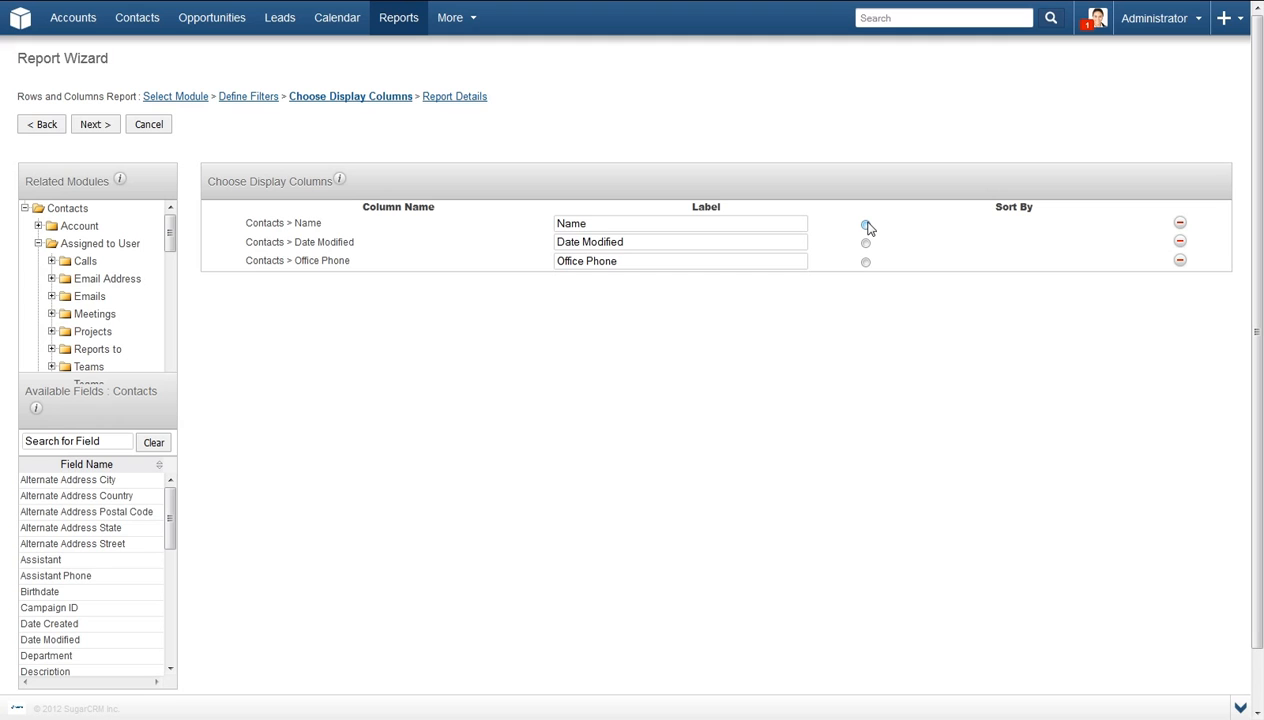
left_click(865, 225)
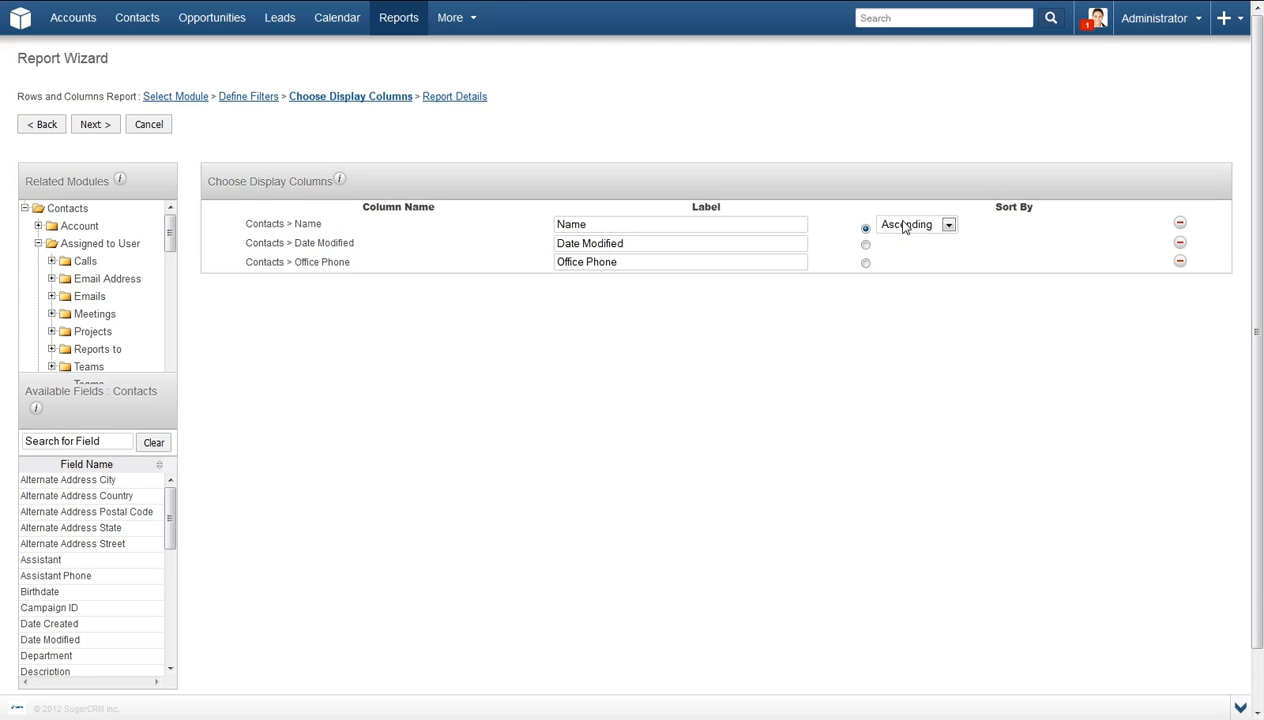
left_click(910, 224)
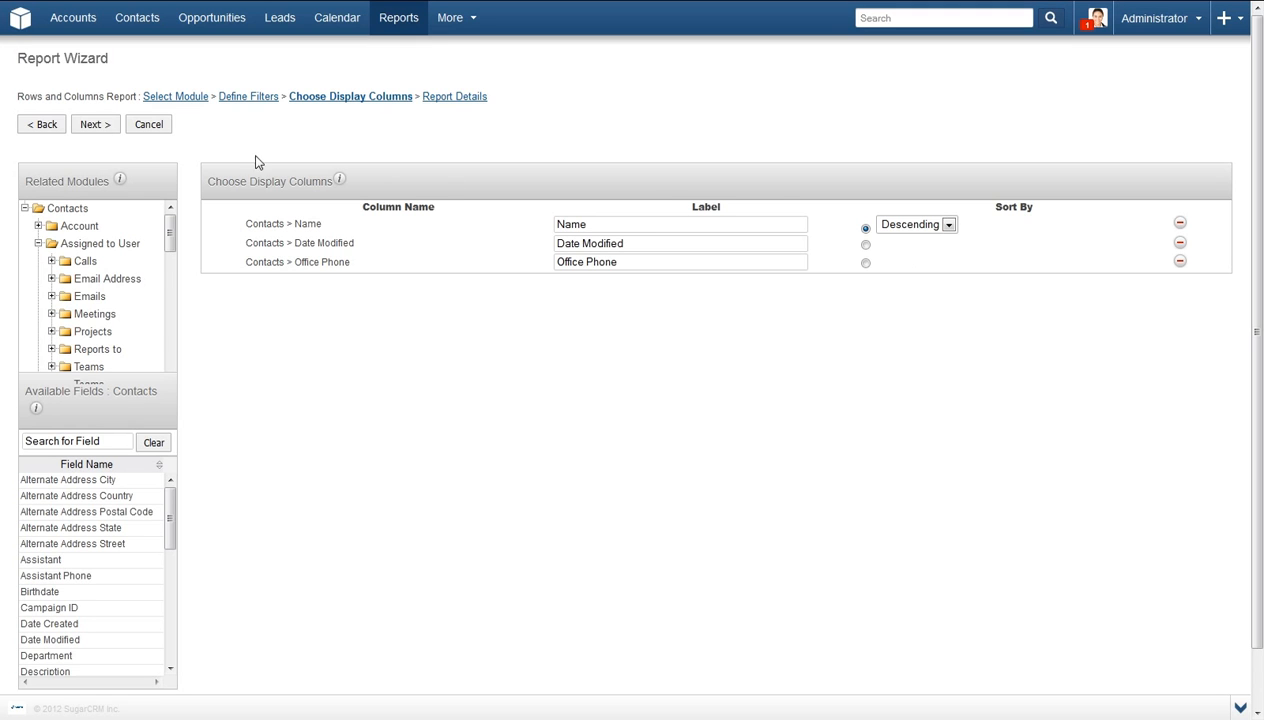
Step: Name the report 'Contacts' and enable Show Query
left_click(95, 124)
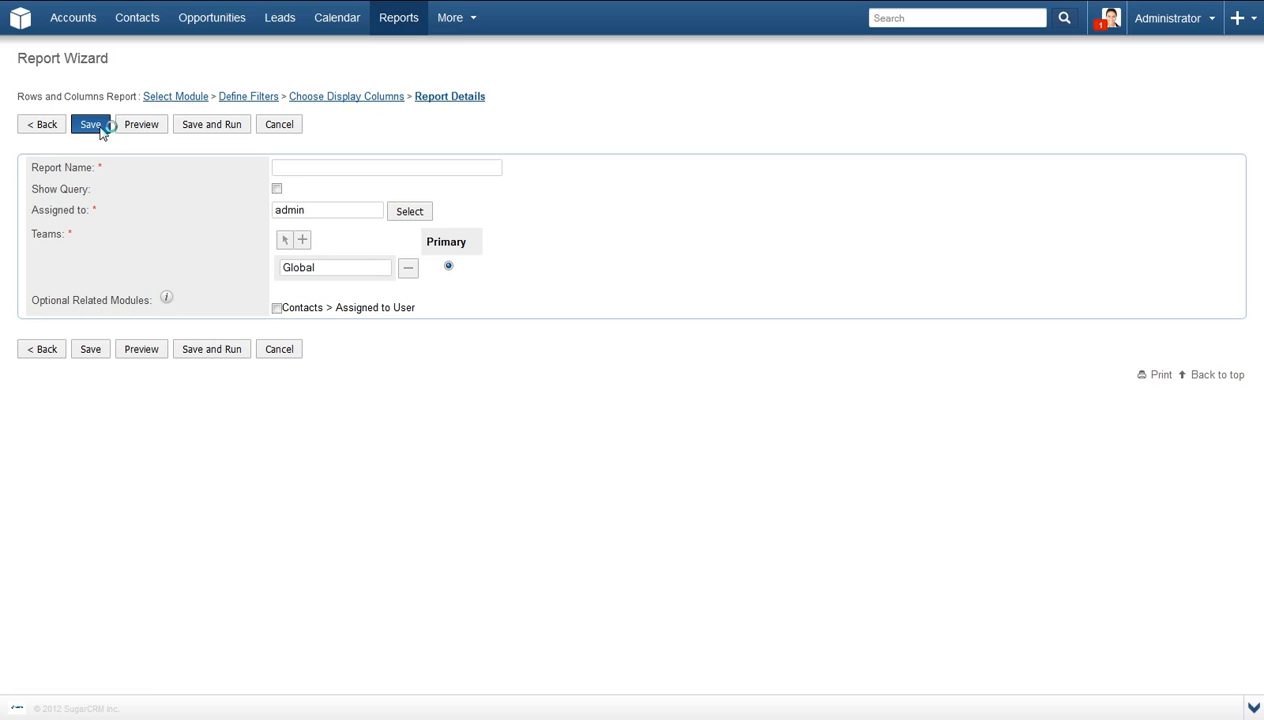
left_click(386, 167)
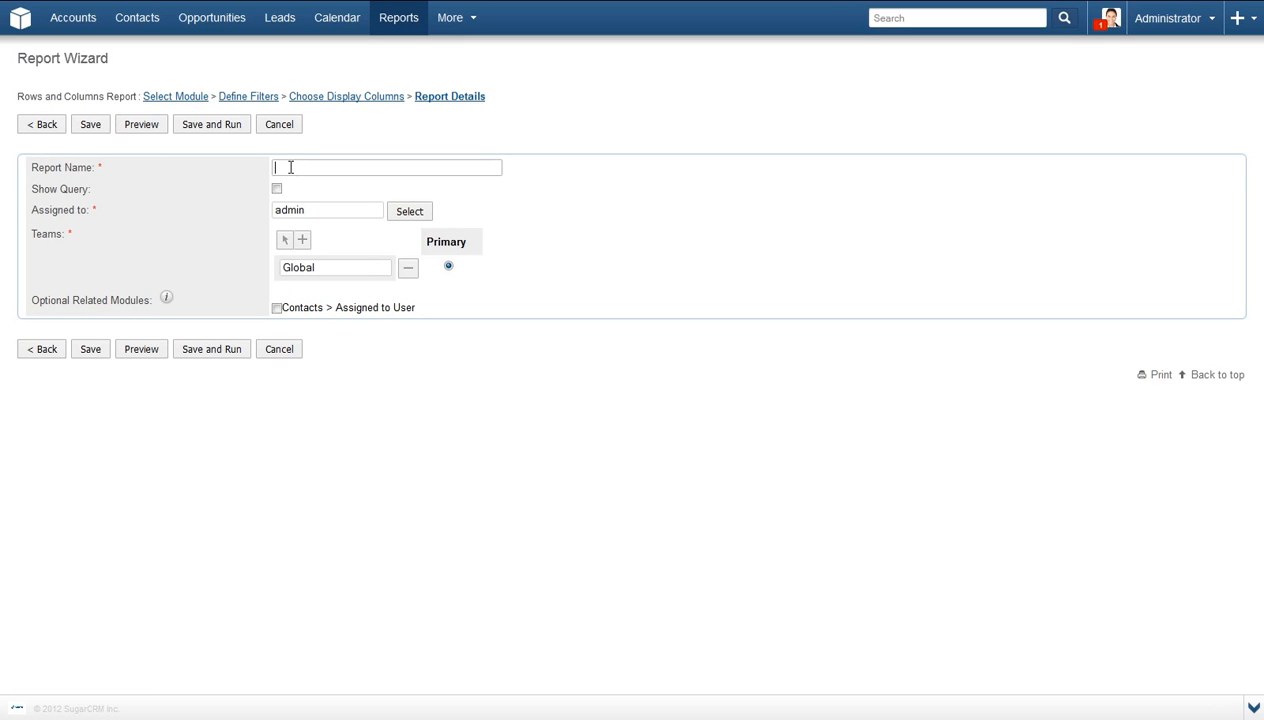
type("Contacts")
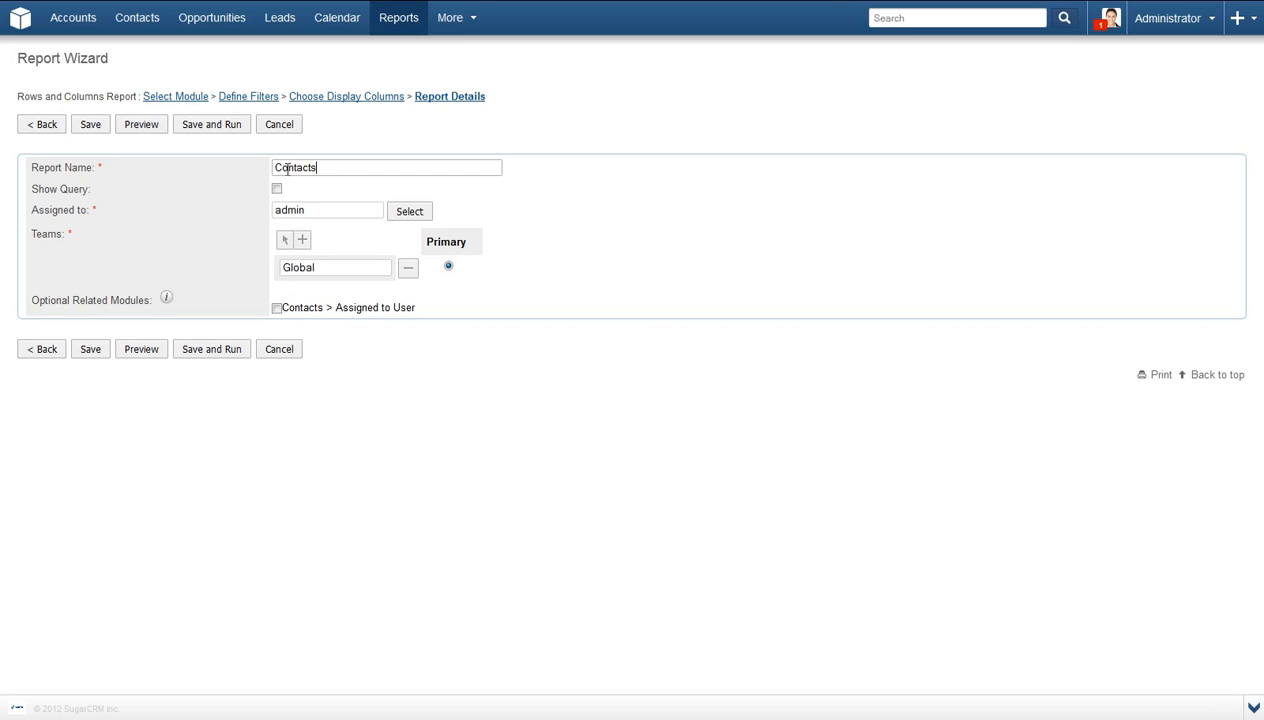
left_click(277, 189)
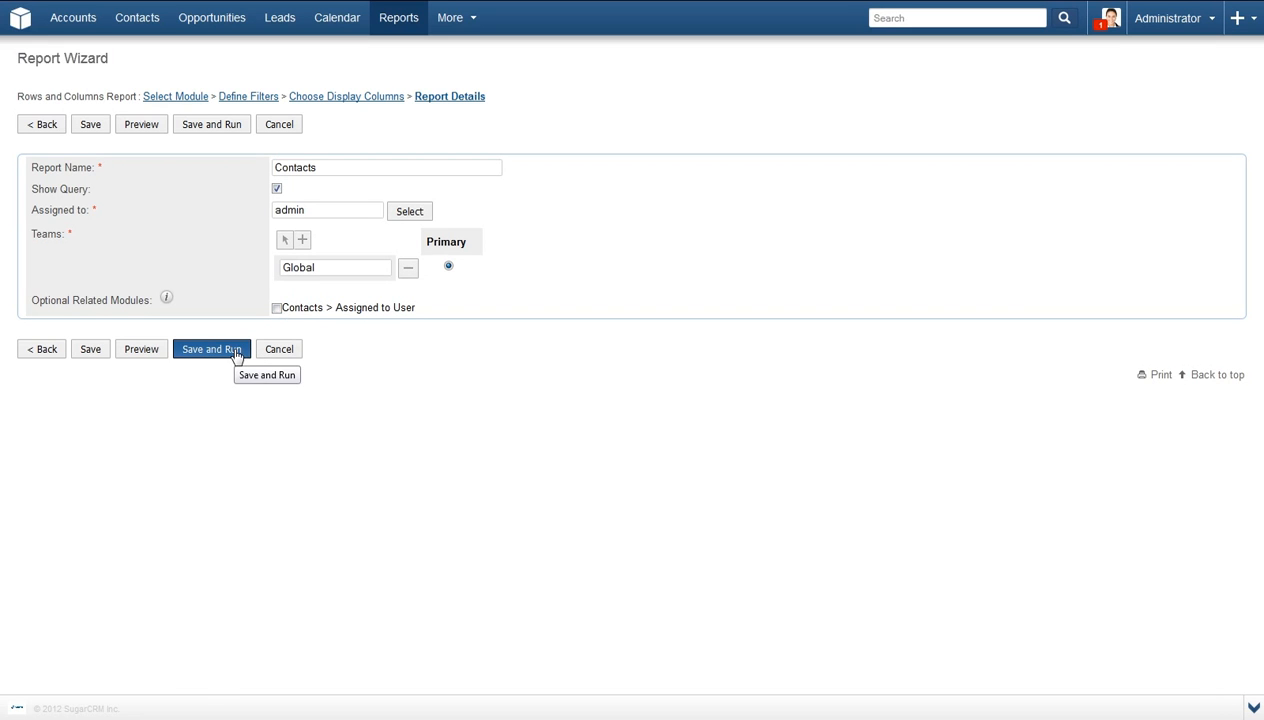
Step: Save and run the Contacts report
left_click(211, 349)
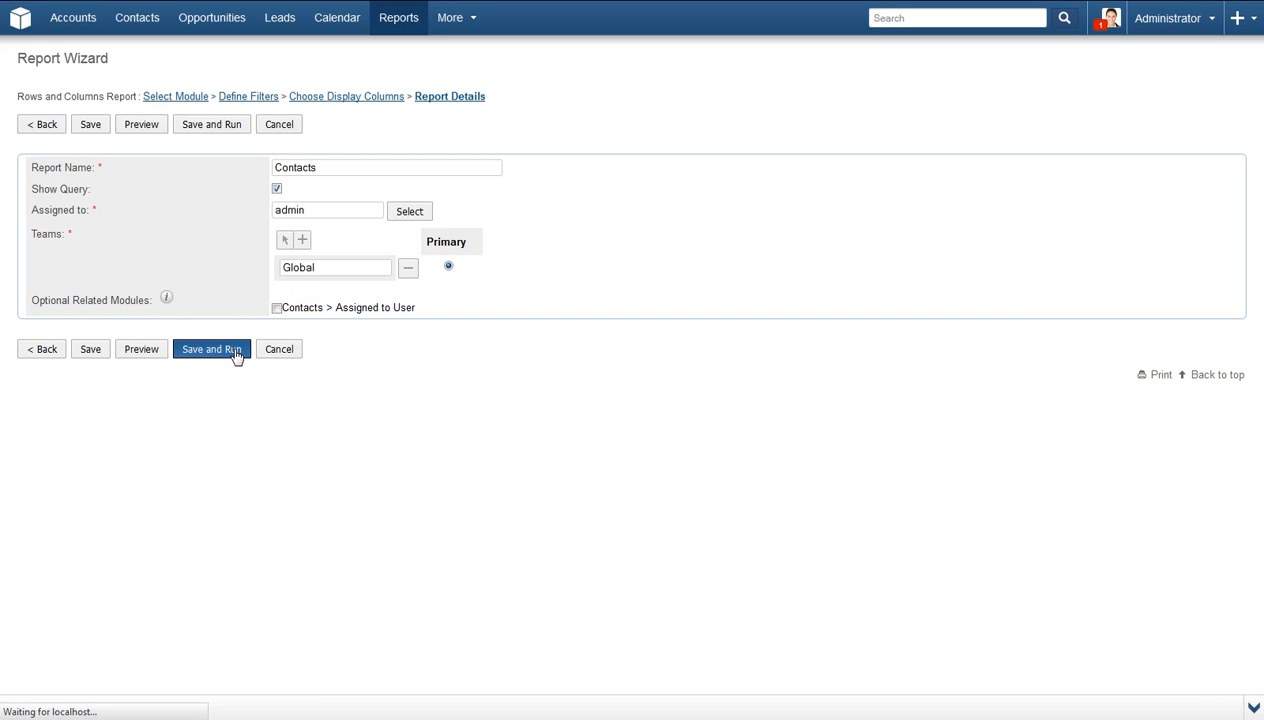
left_click(211, 348)
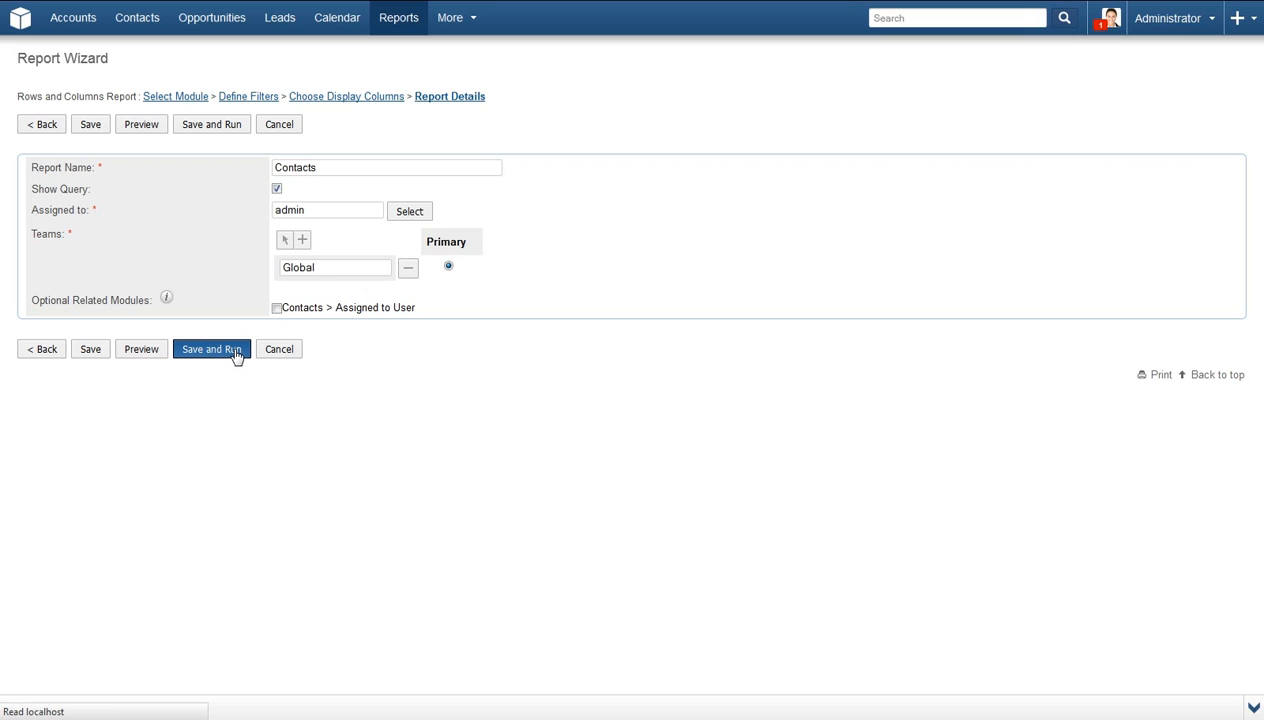
left_click(211, 349)
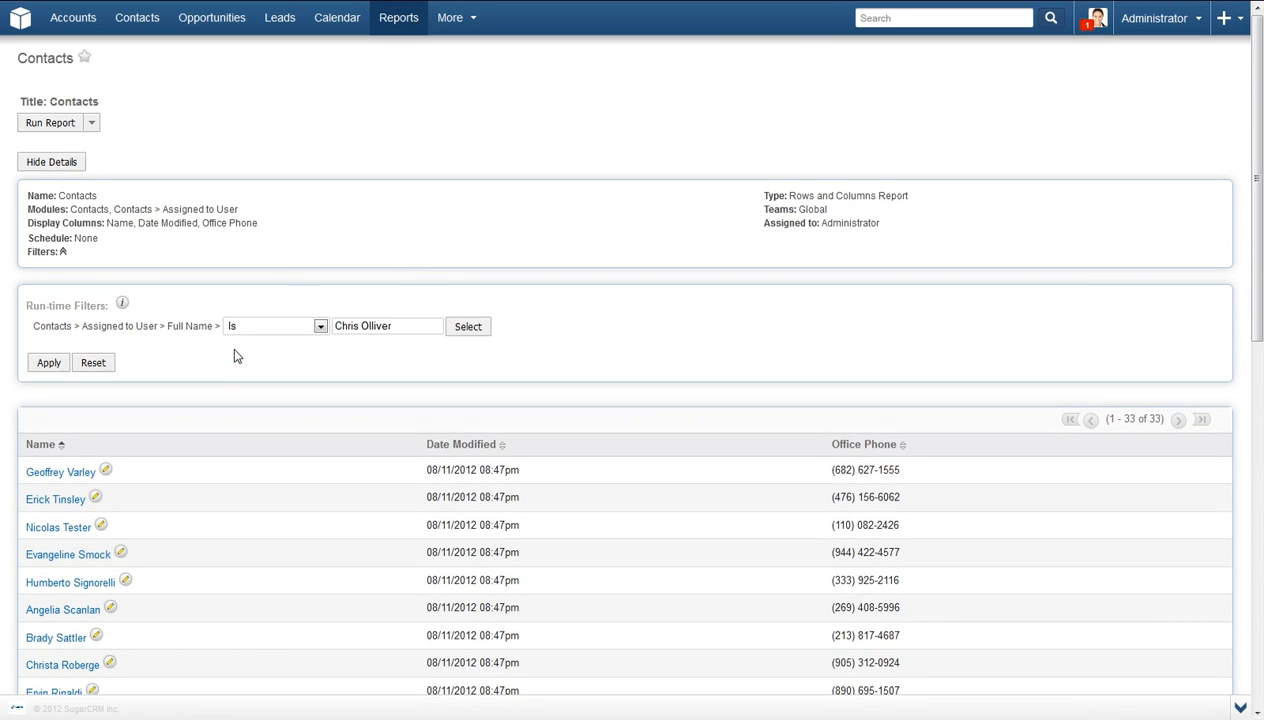
left_click(91, 122)
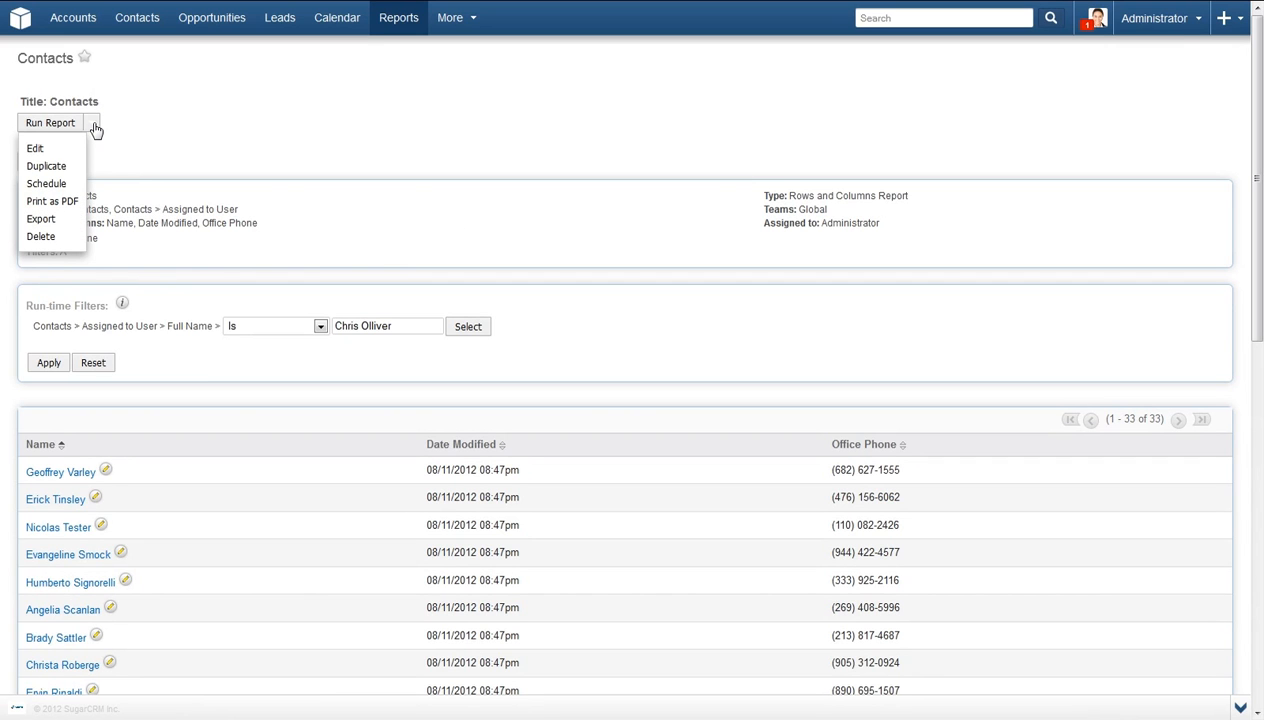
mouse_move(35, 148)
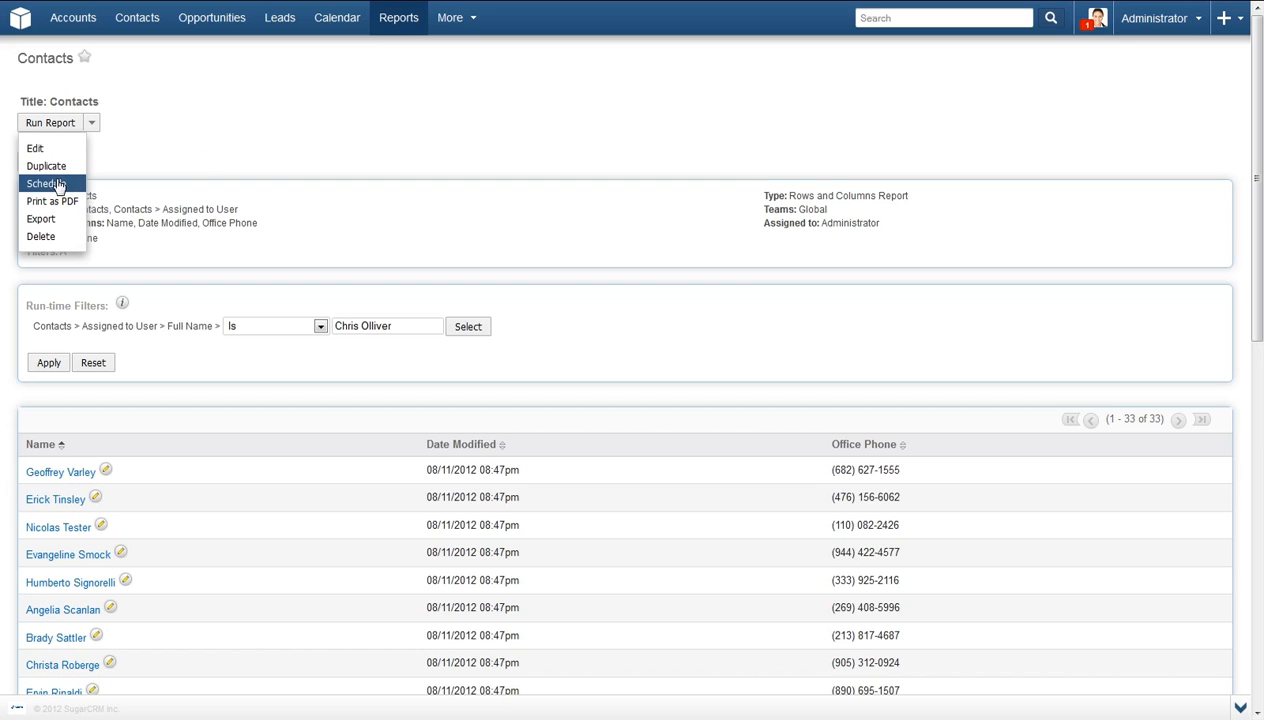
mouse_move(41, 219)
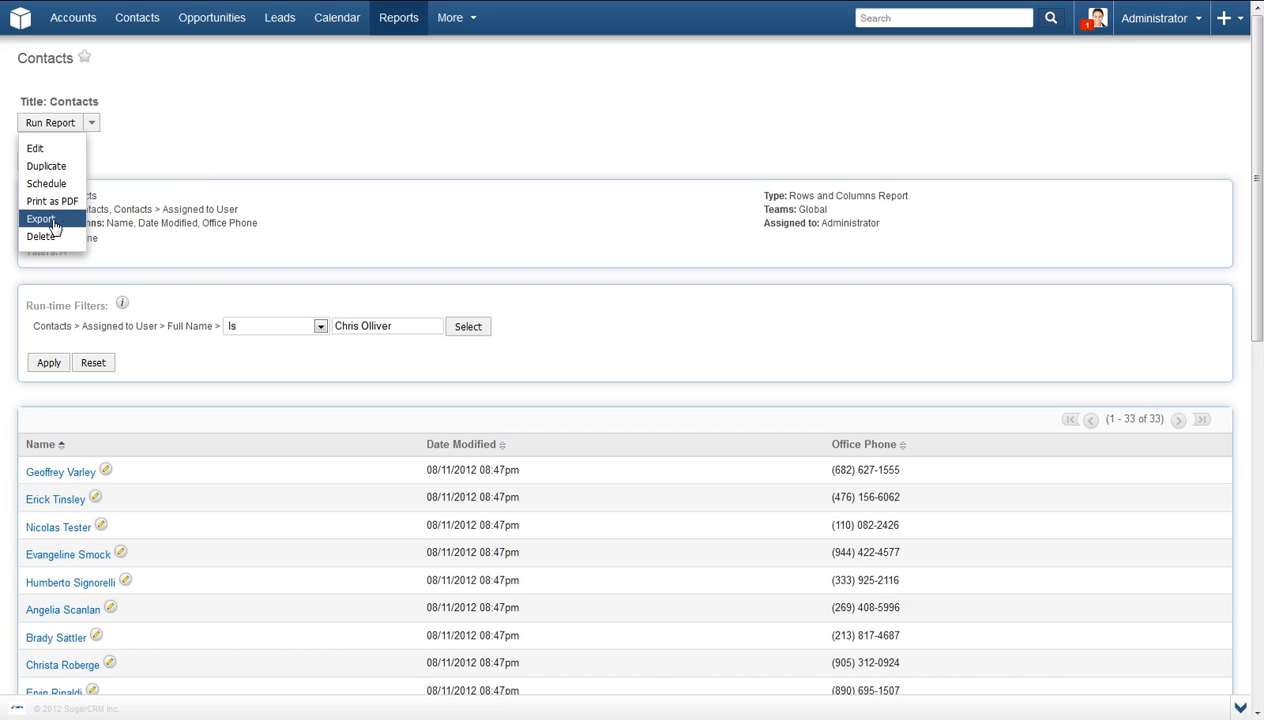
mouse_move(42, 236)
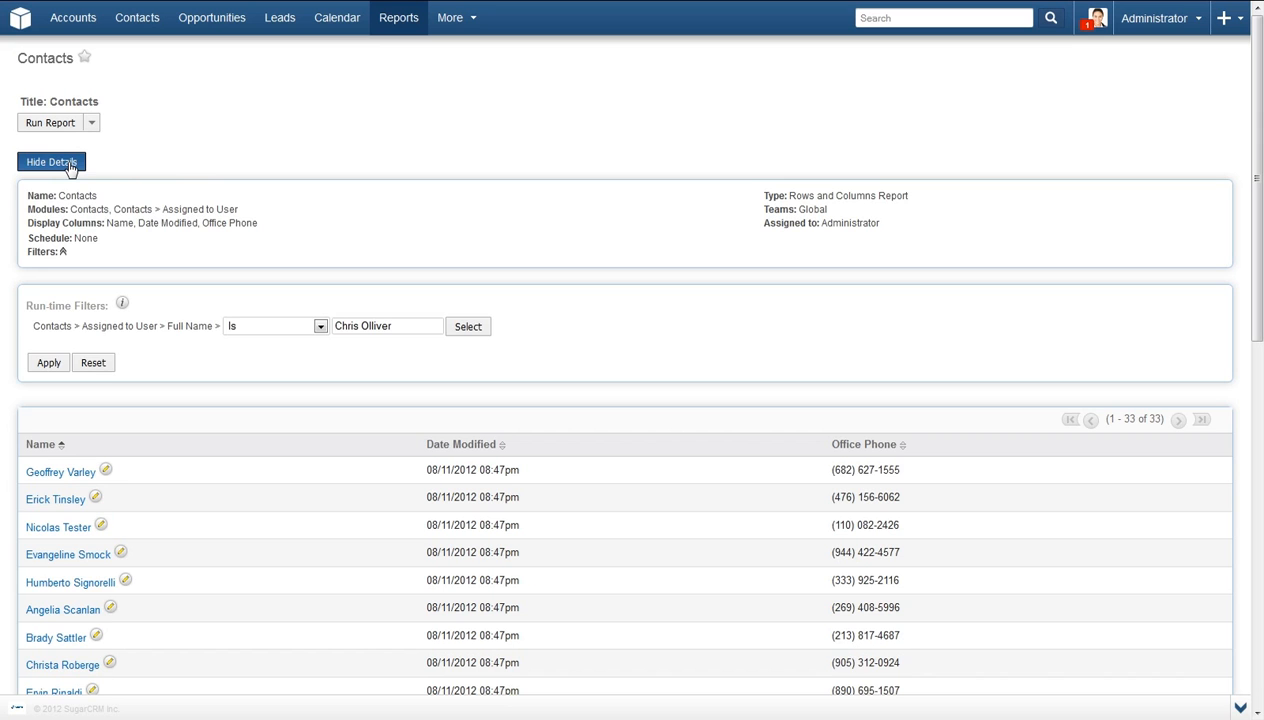
left_click(51, 162)
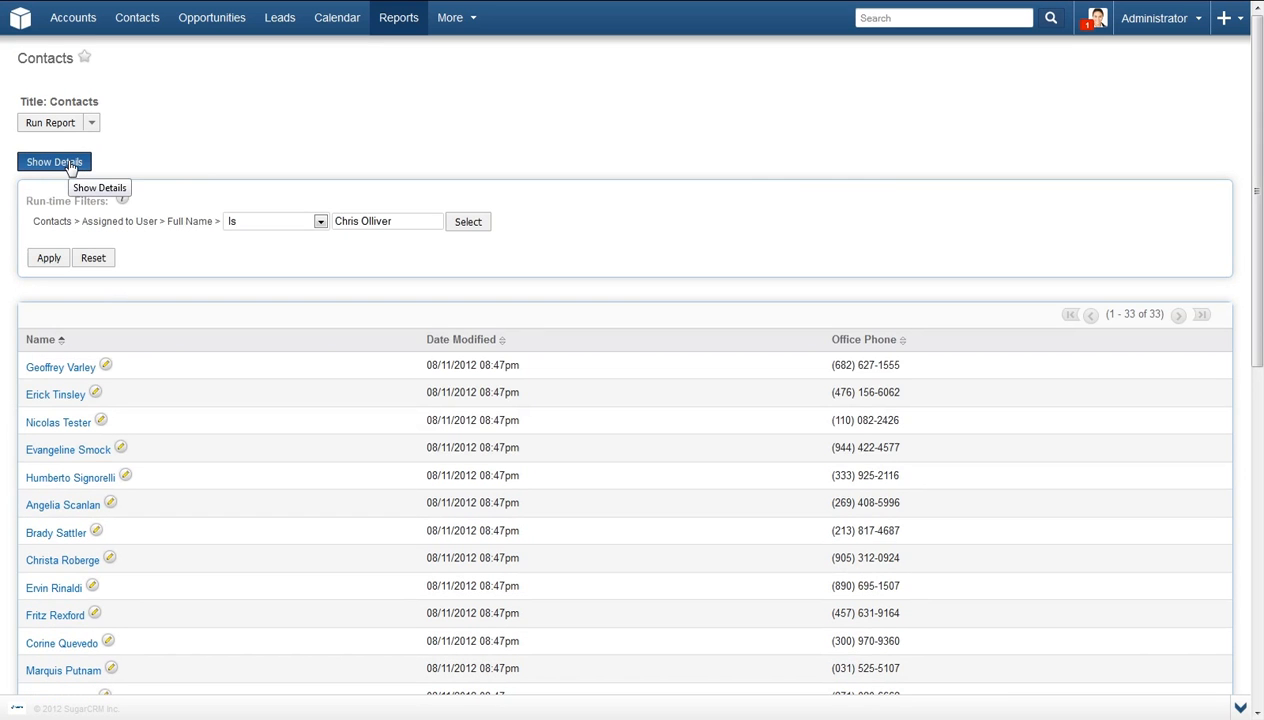
left_click(54, 162)
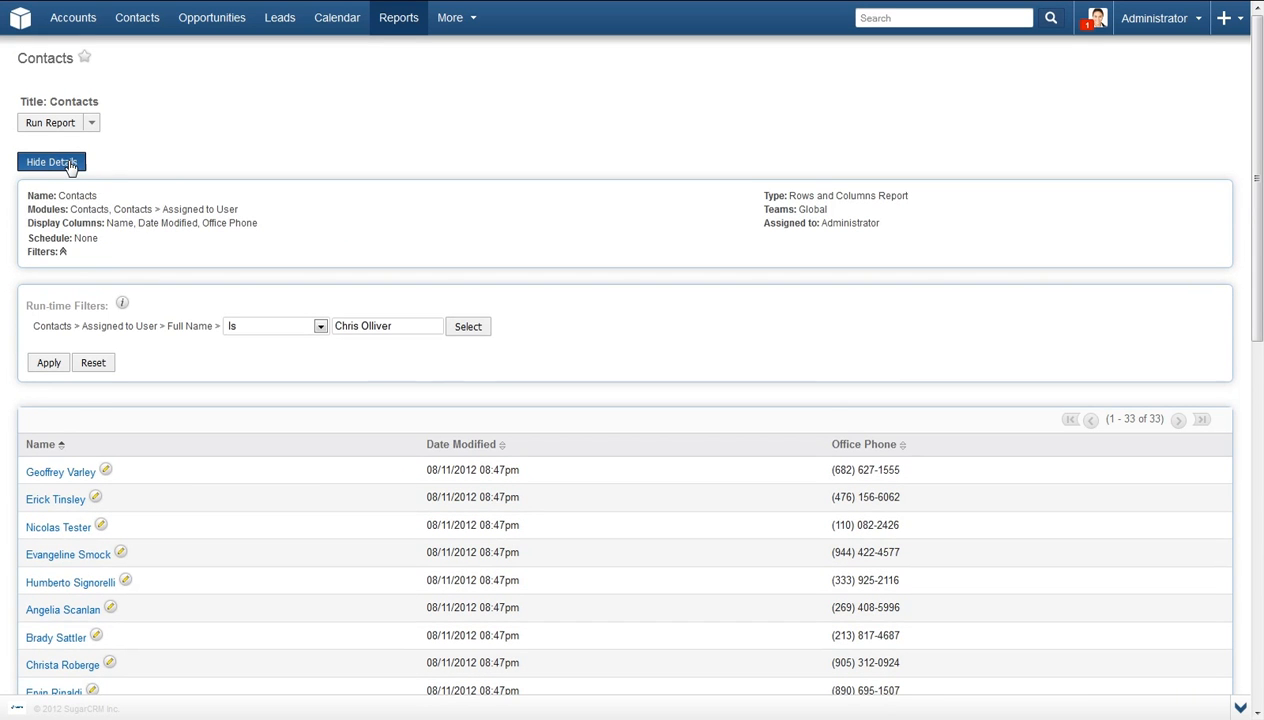
scroll("down", 3)
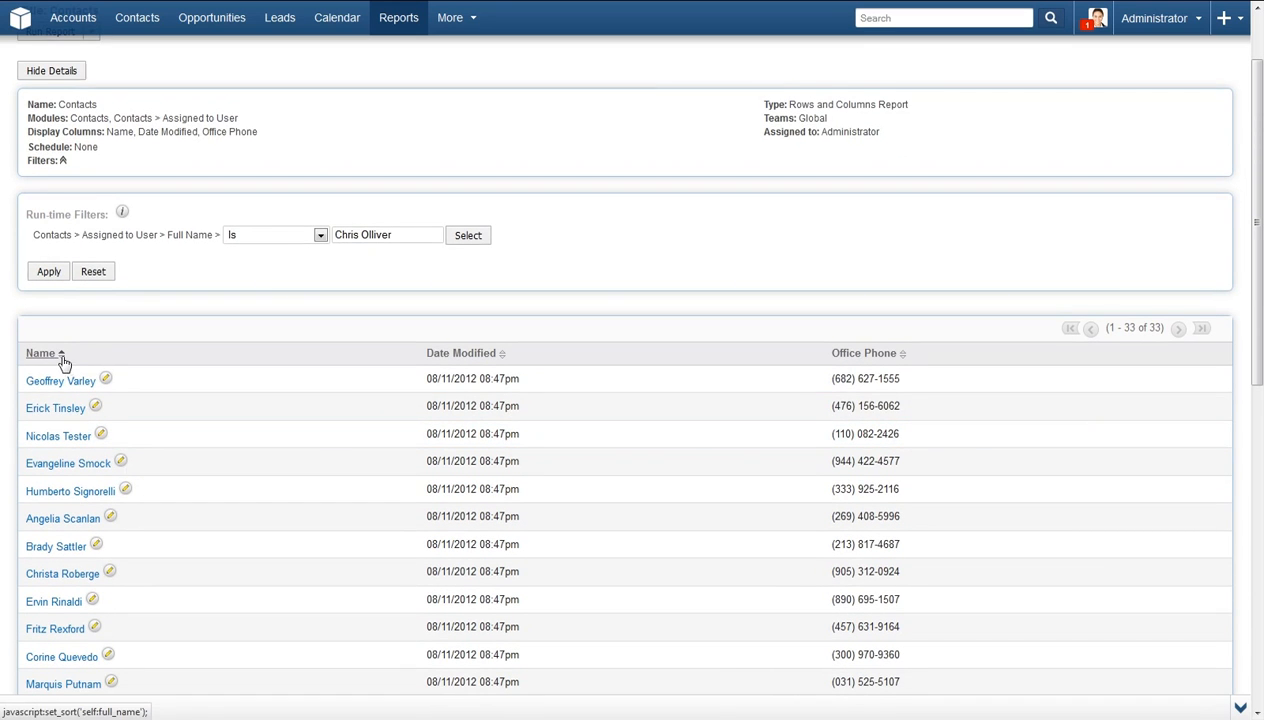
left_click(41, 353)
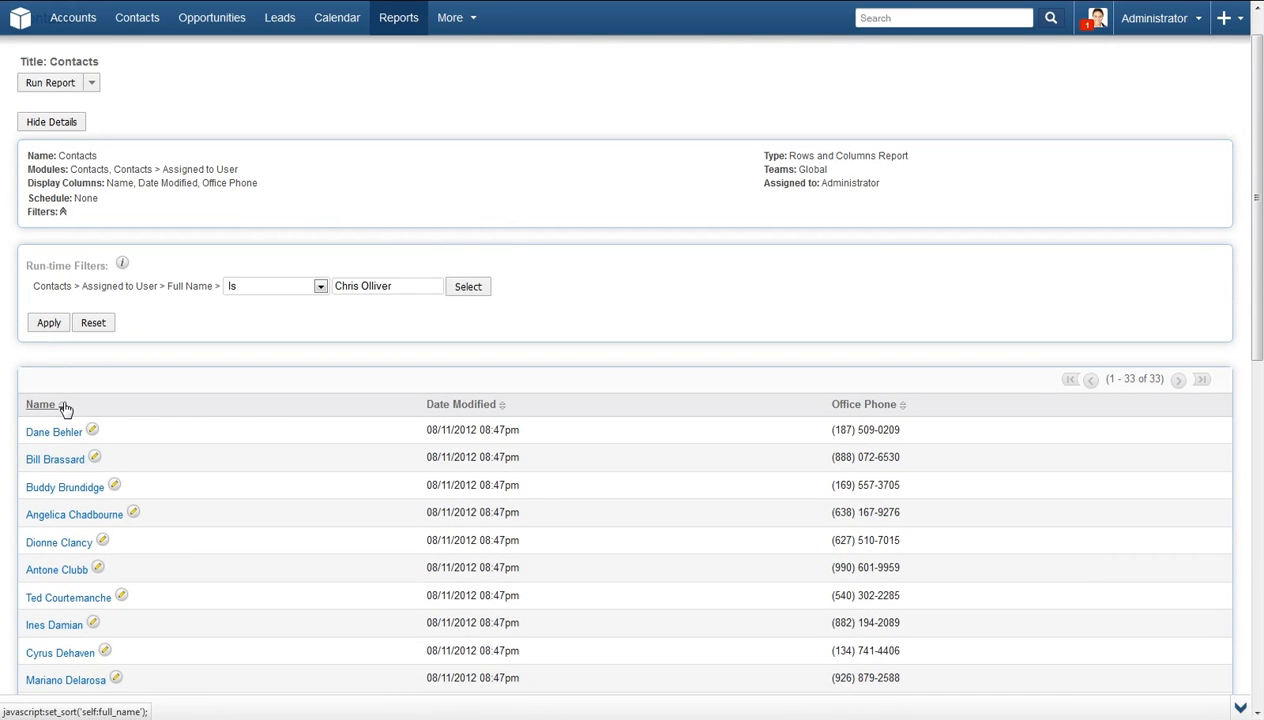
left_click(41, 404)
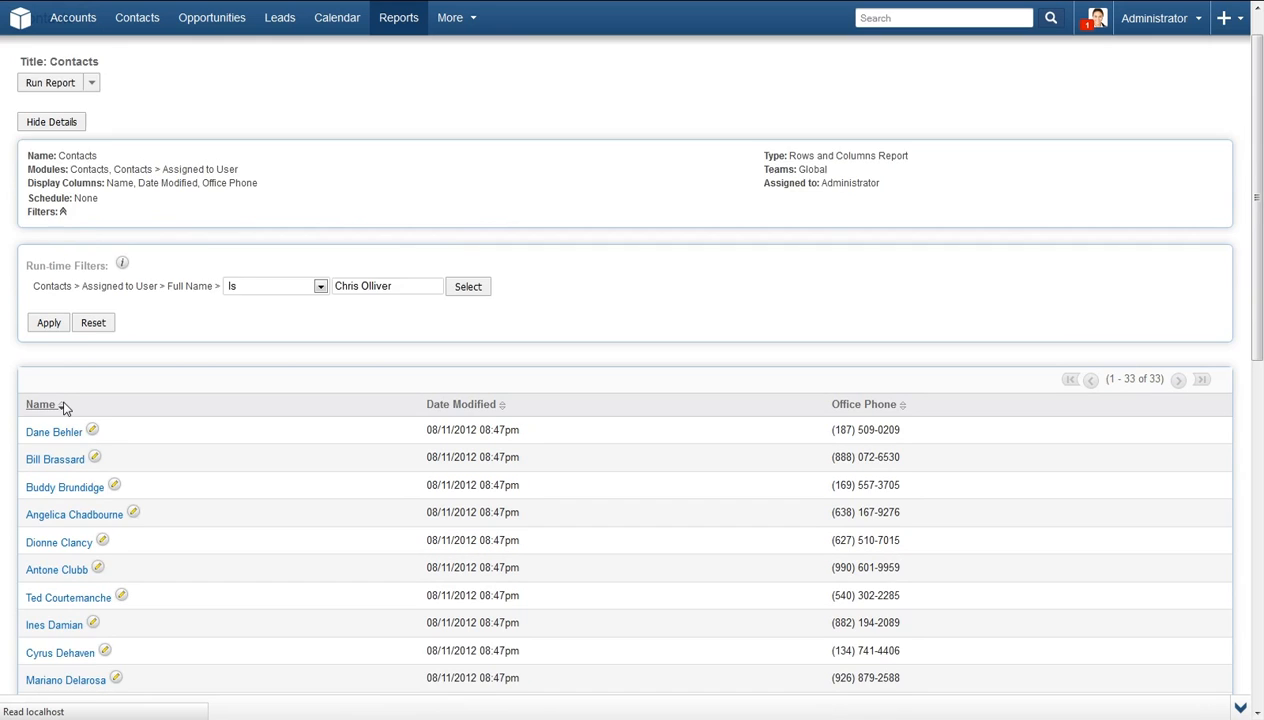
left_click(41, 404)
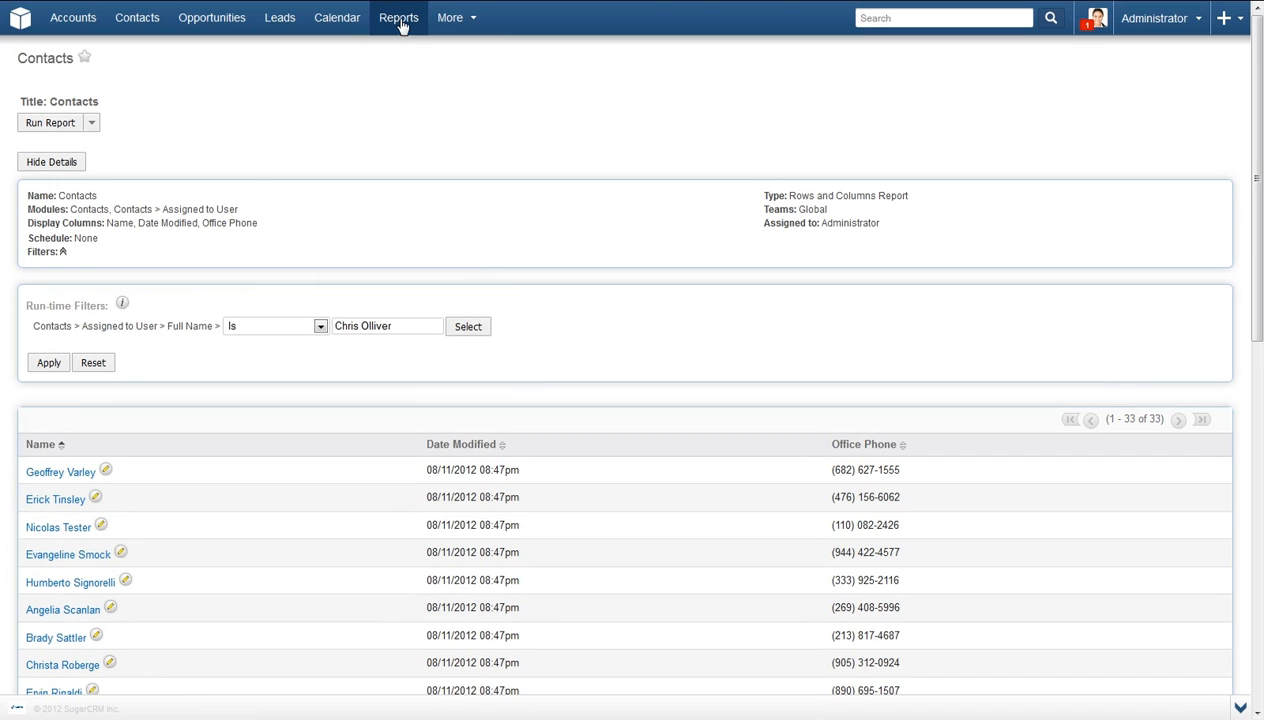
Step: Open the saved Contacts report from the View Reports list
left_click(398, 17)
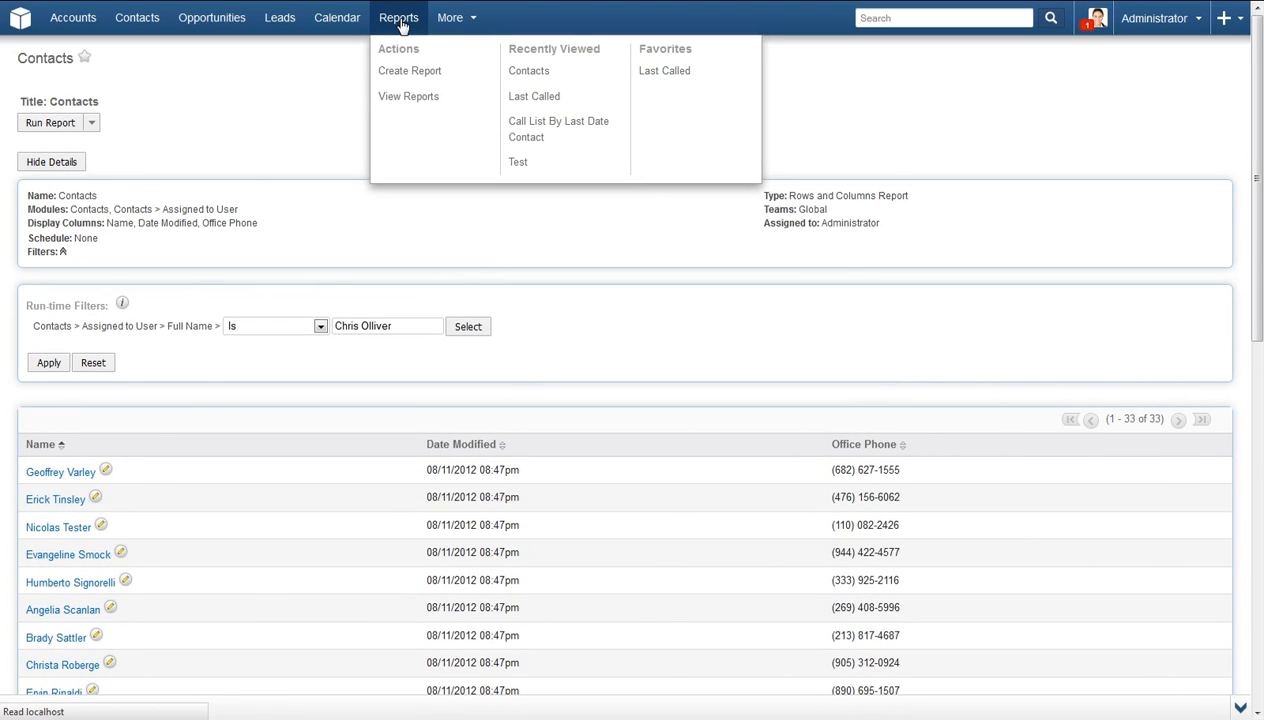
left_click(408, 96)
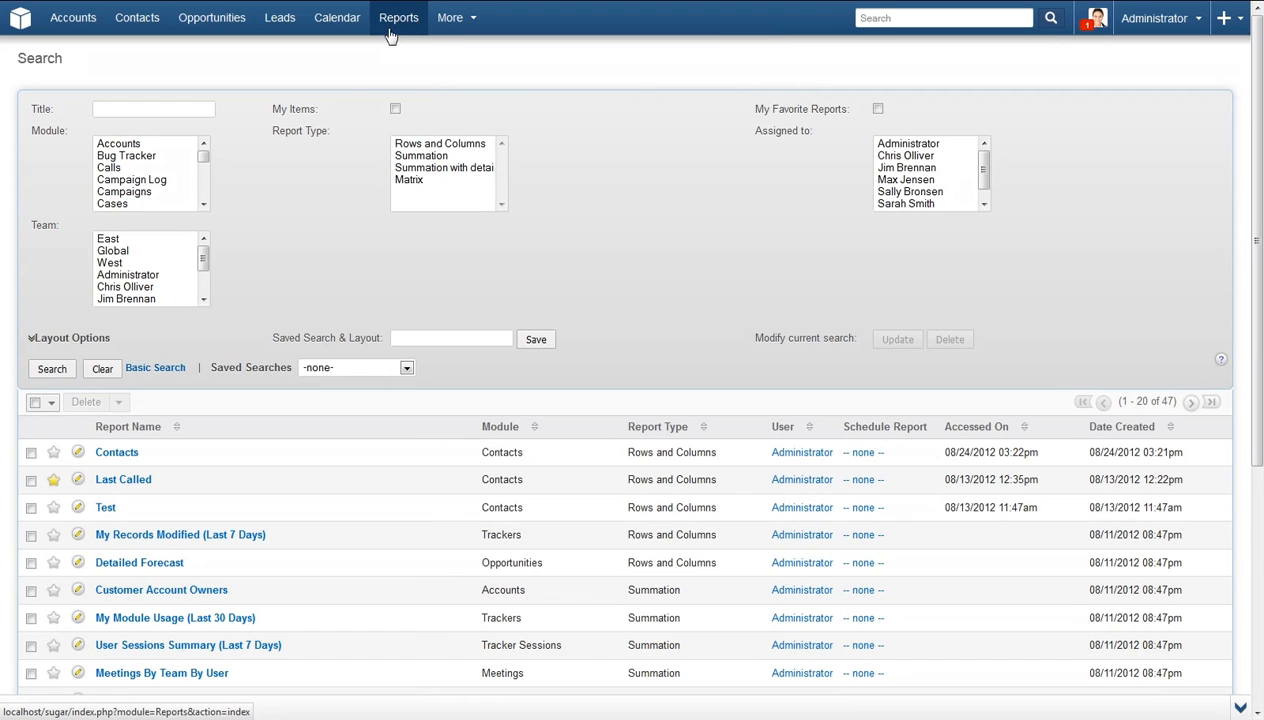
mouse_move(285, 169)
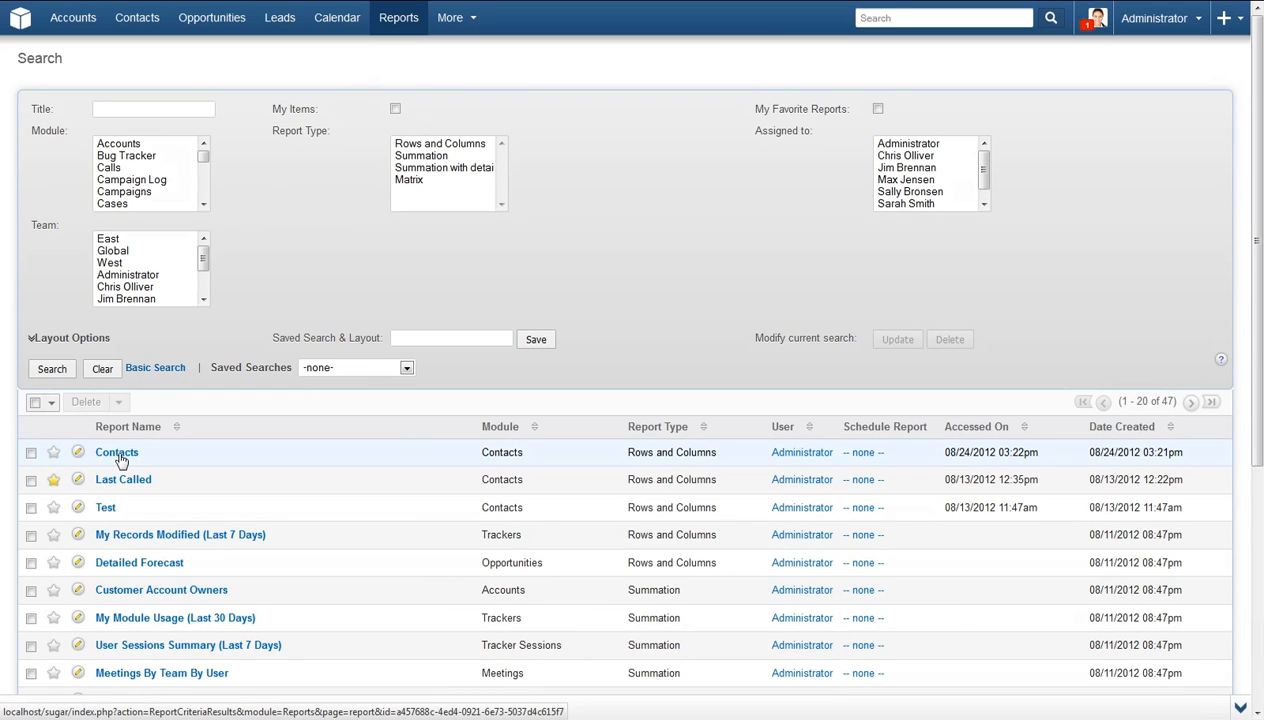
left_click(116, 452)
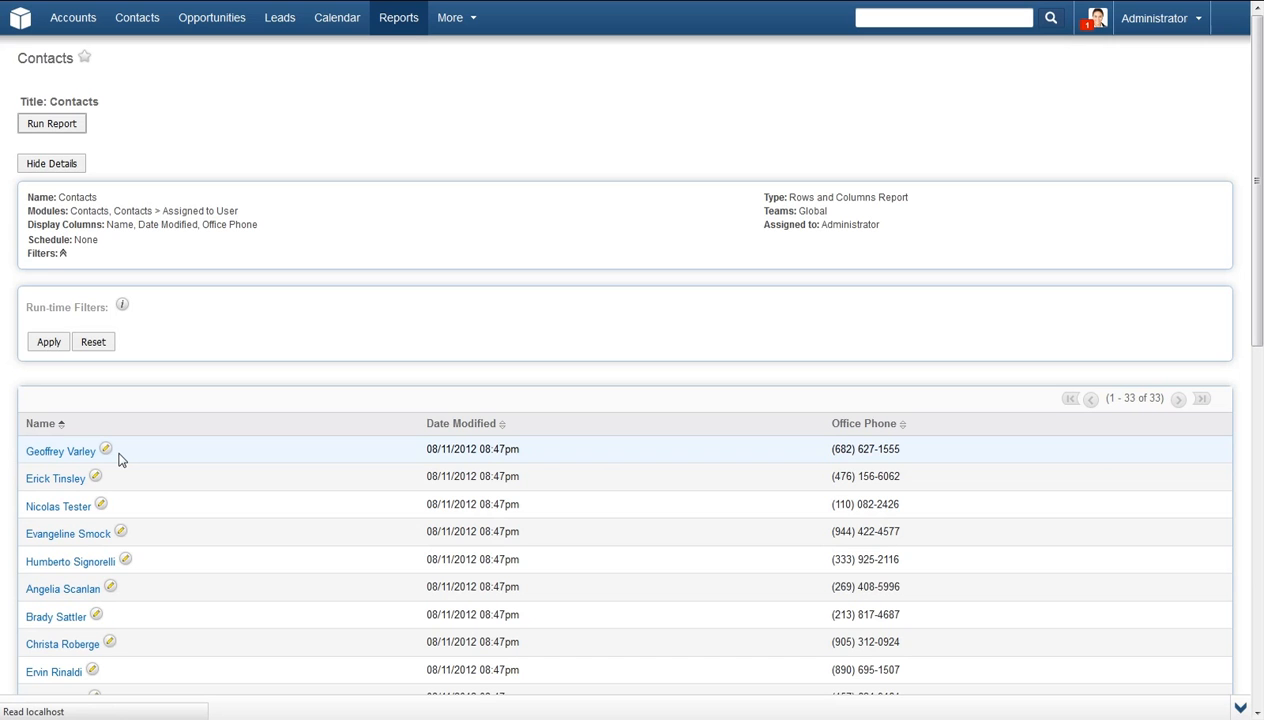